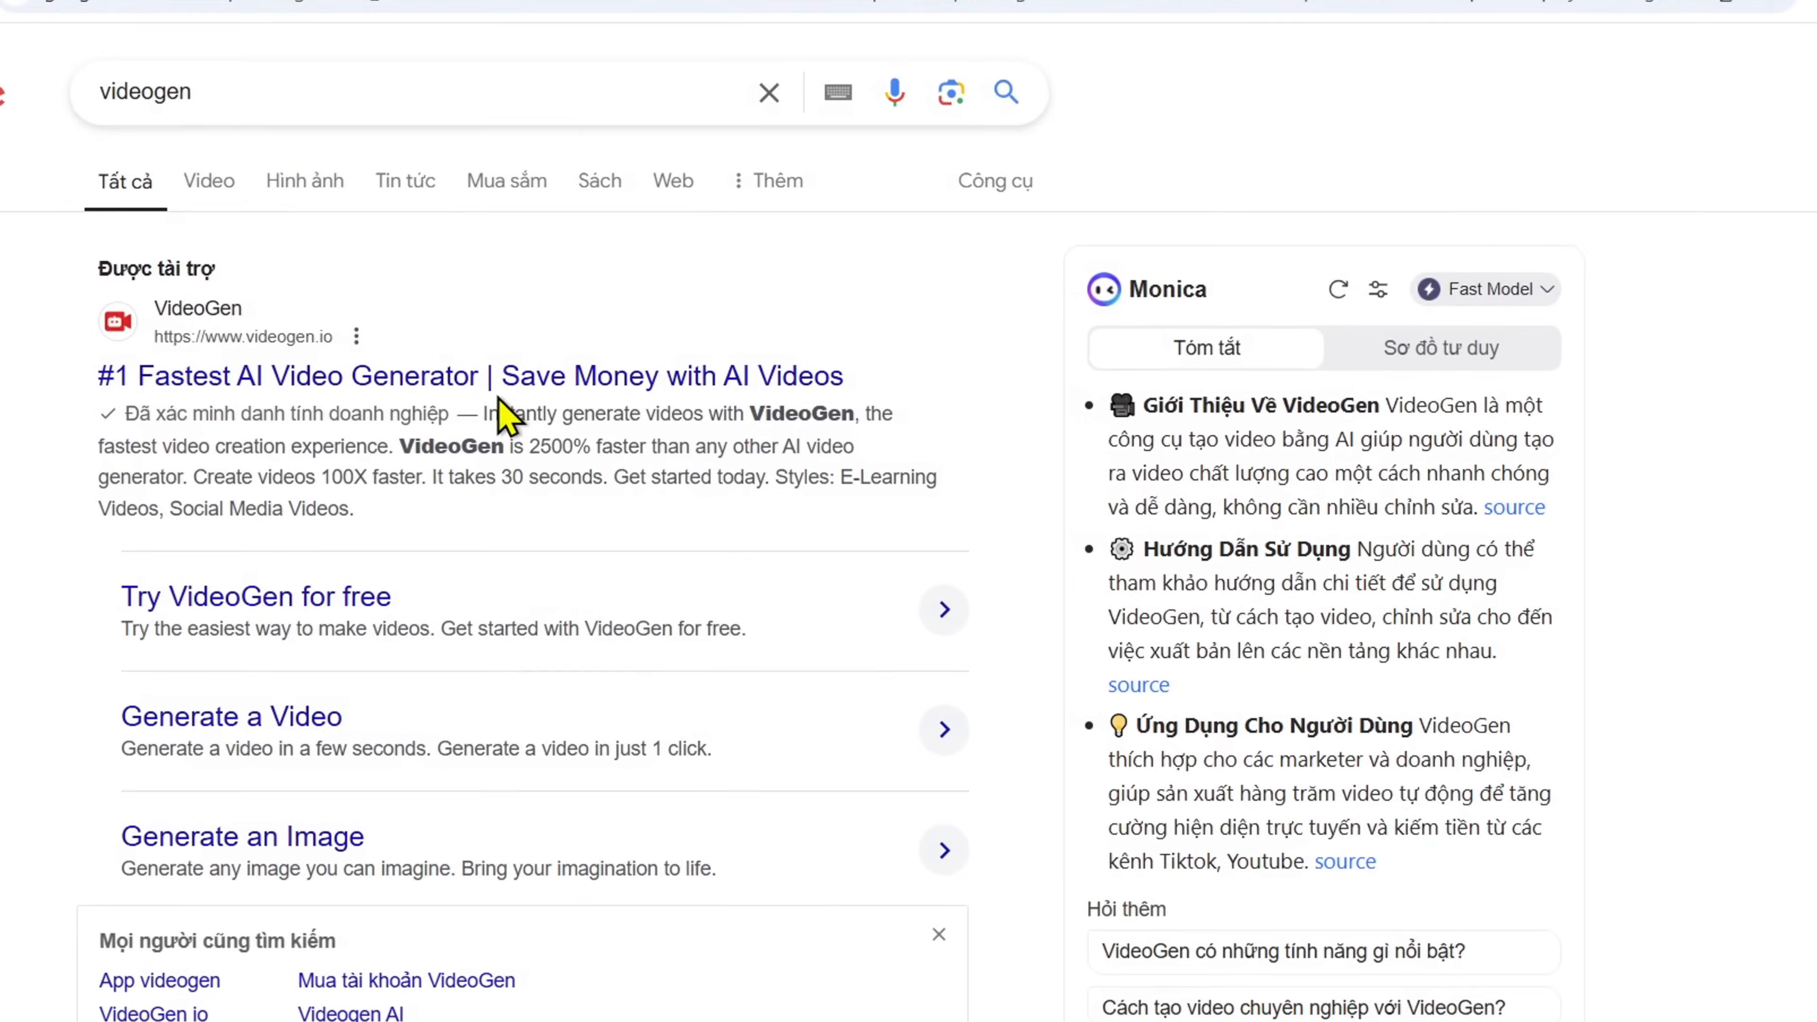
Step: Open the VideoGen website from the sponsored Google search result
click(482, 375)
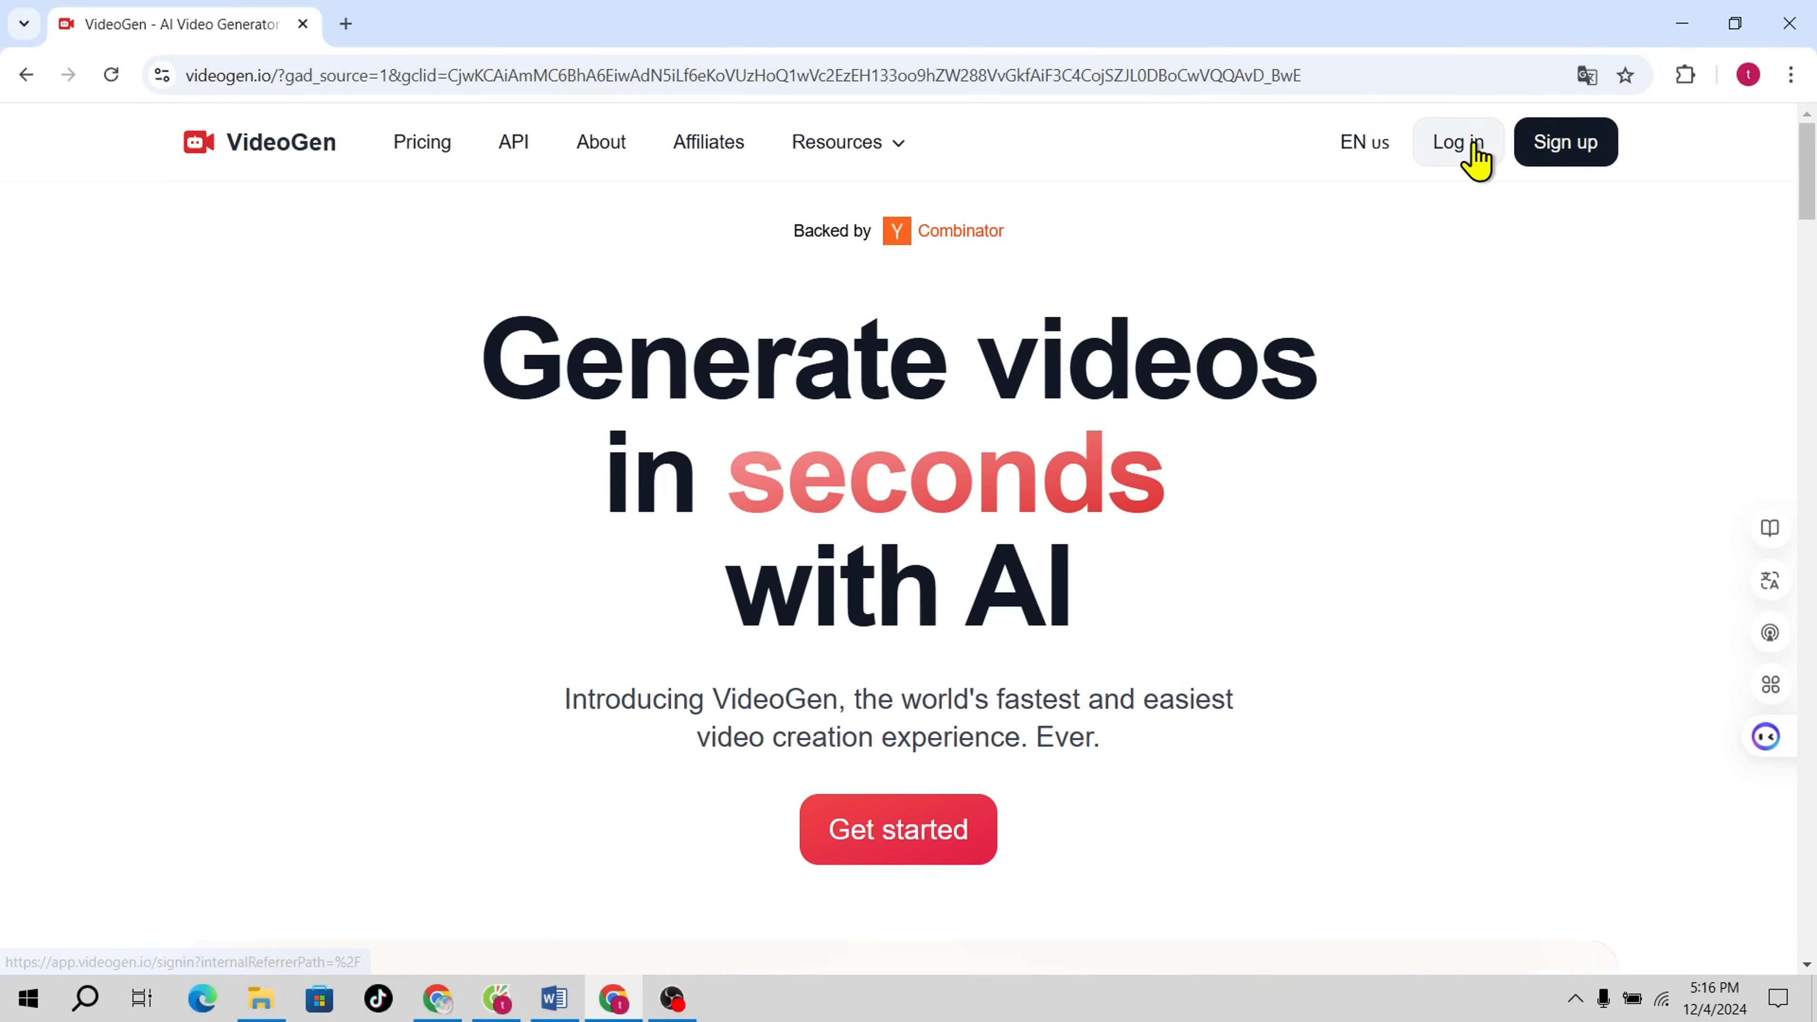
Step: Log in to VideoGen via Continue with Google, choosing the Google account
click(1456, 141)
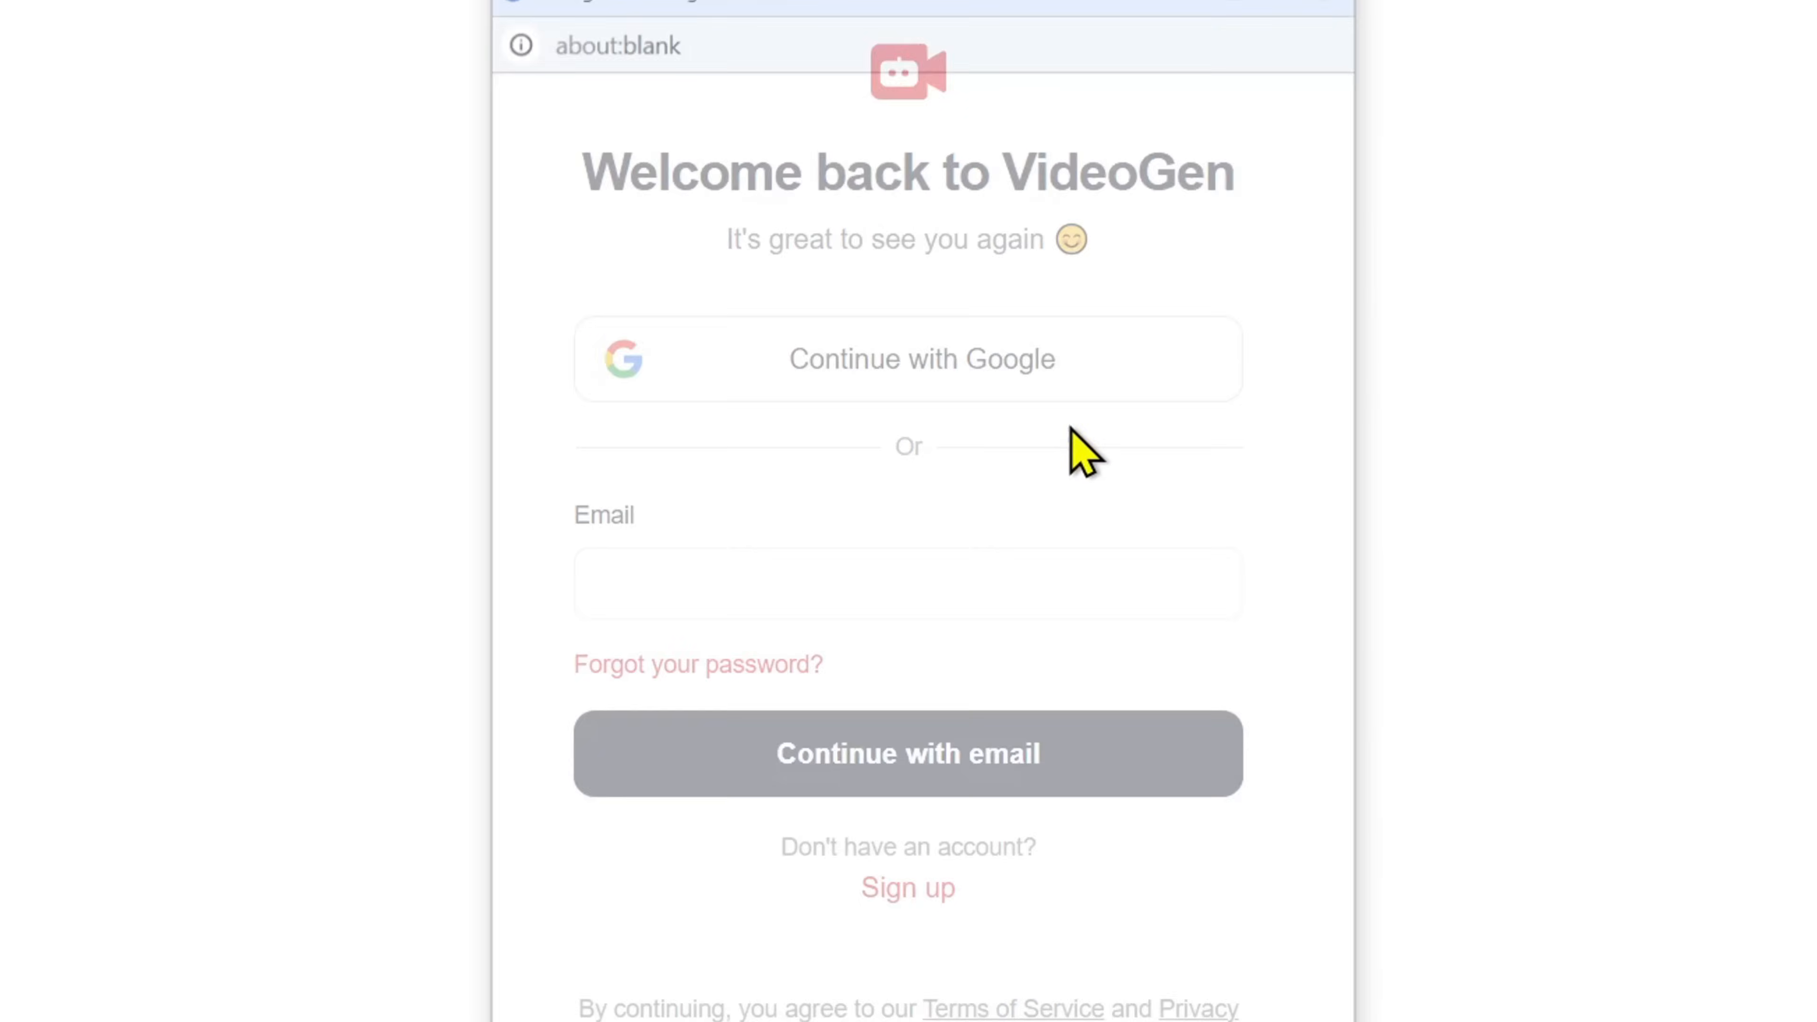
click(908, 358)
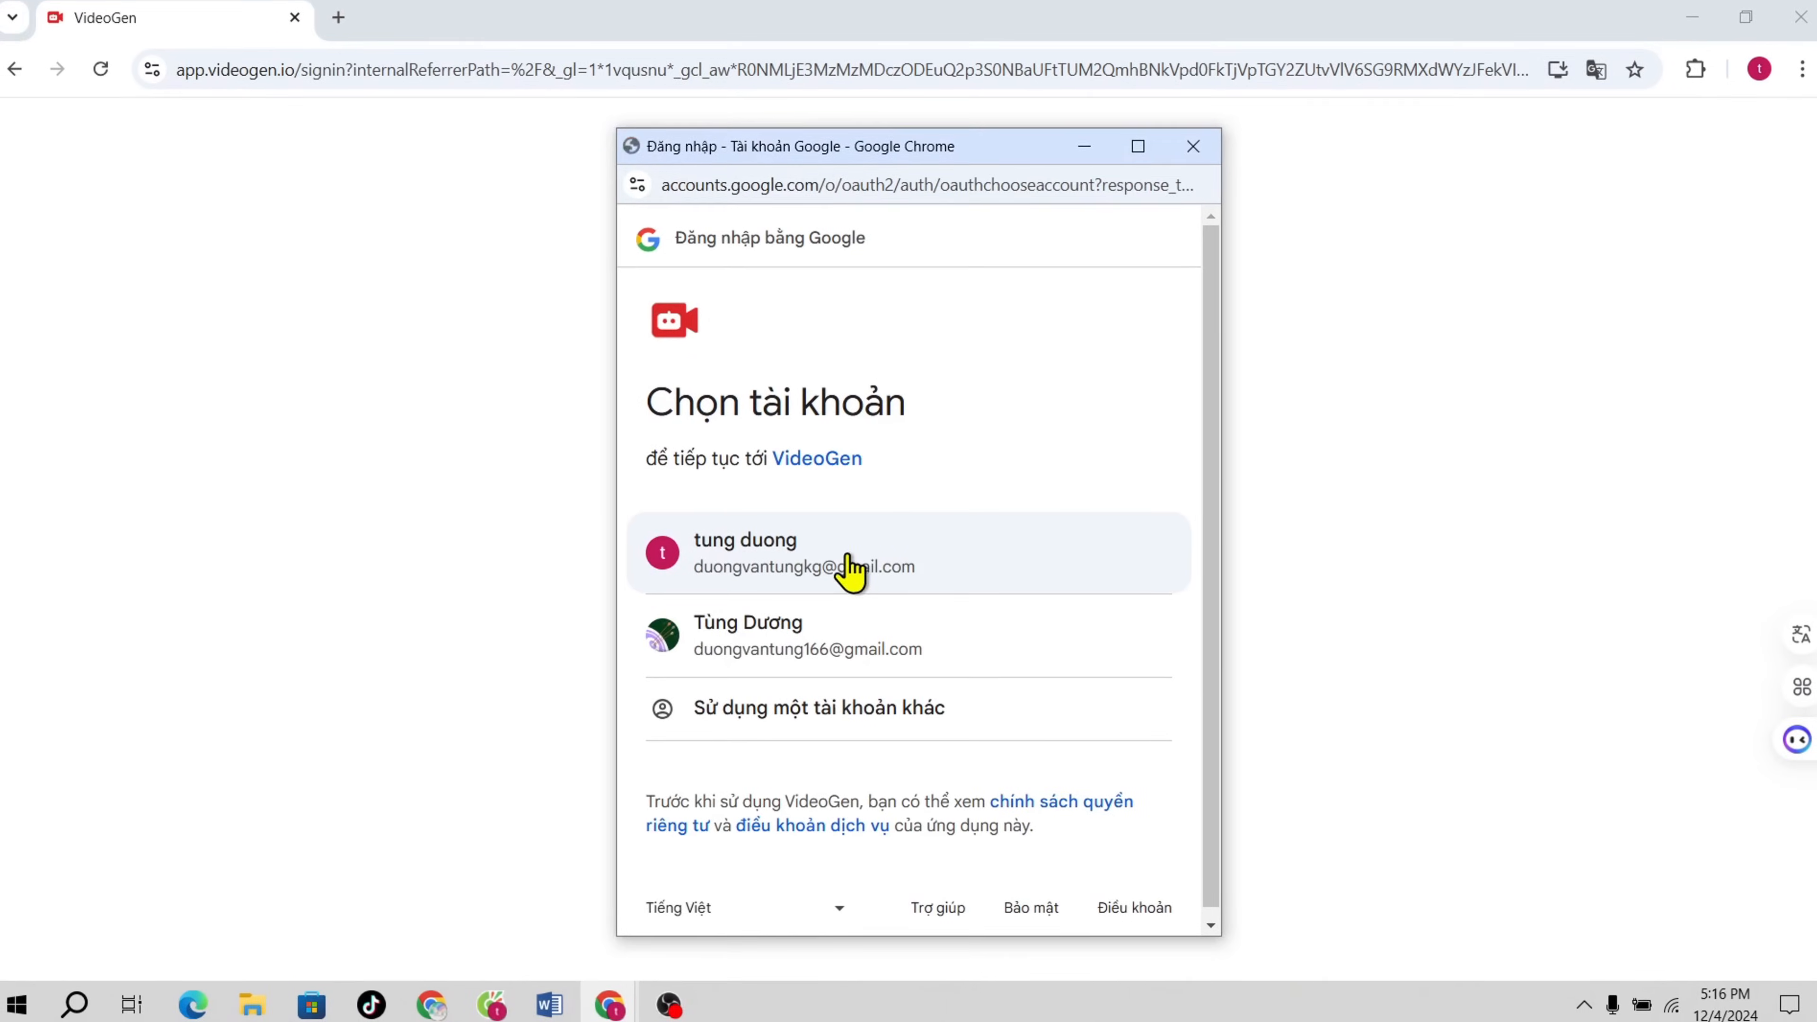
click(800, 552)
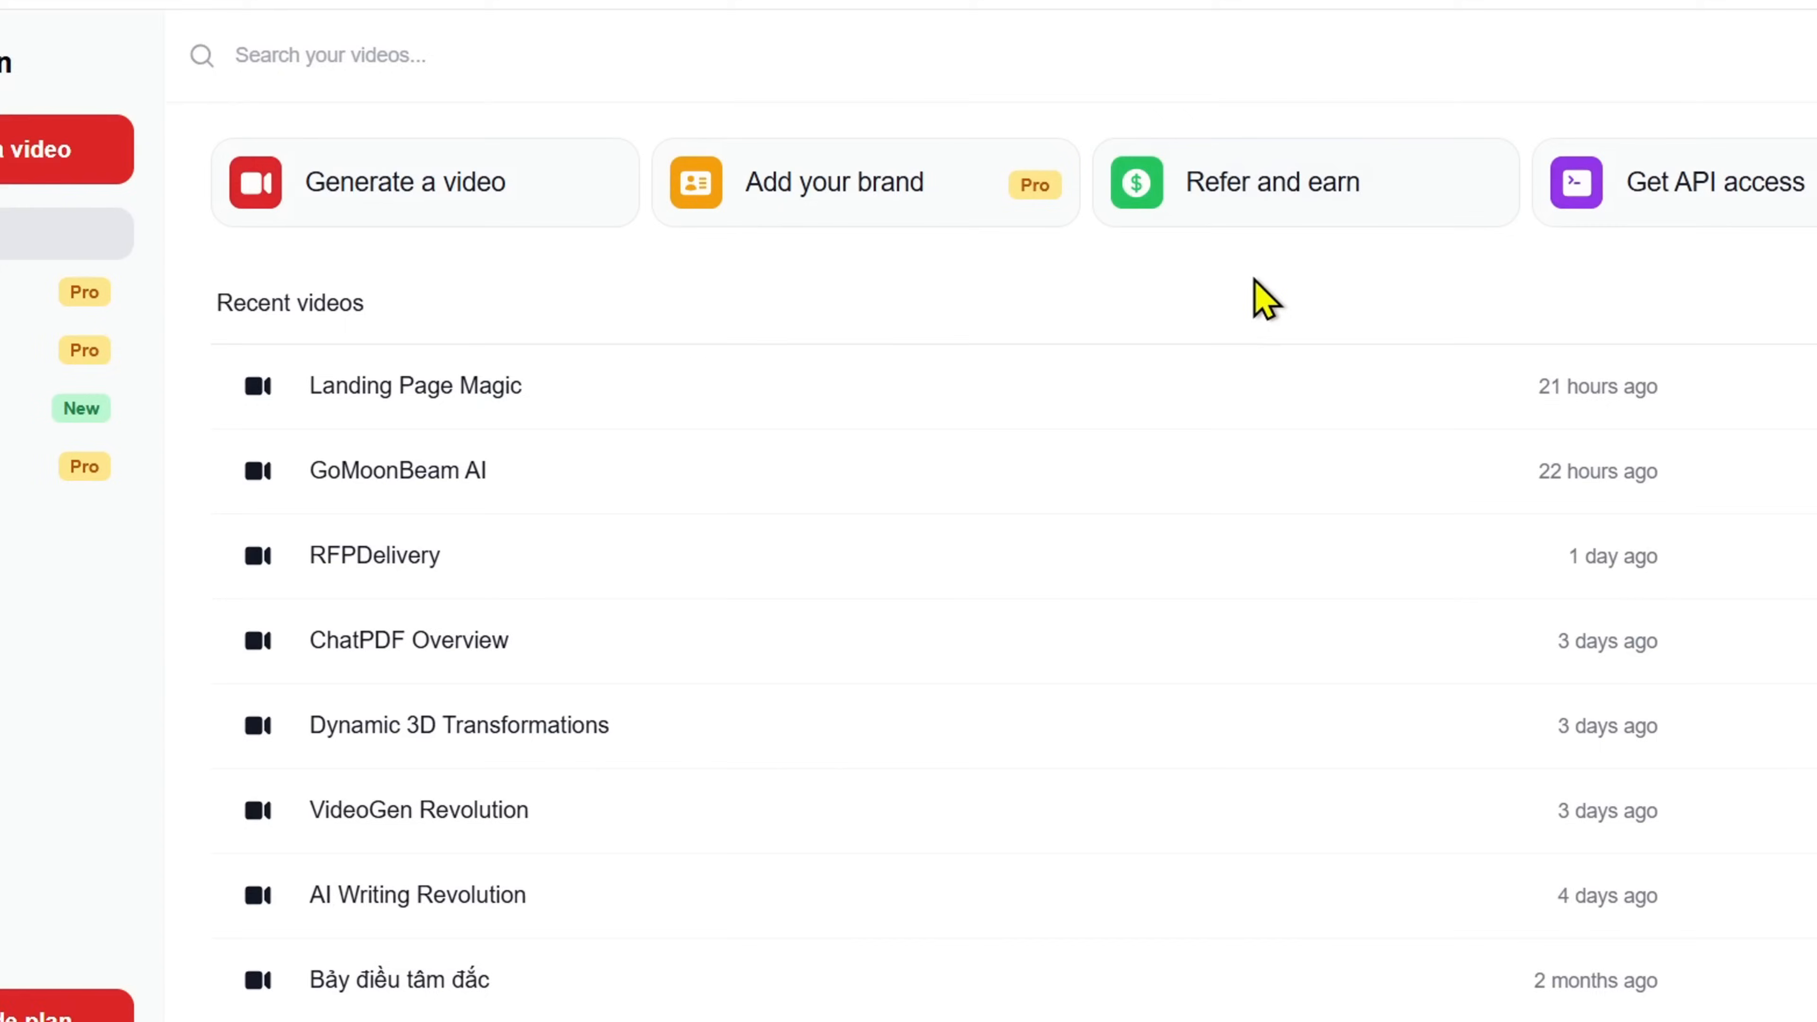
Step: Start a new video from the dashboard using the Cartoon template
scroll(down, 3)
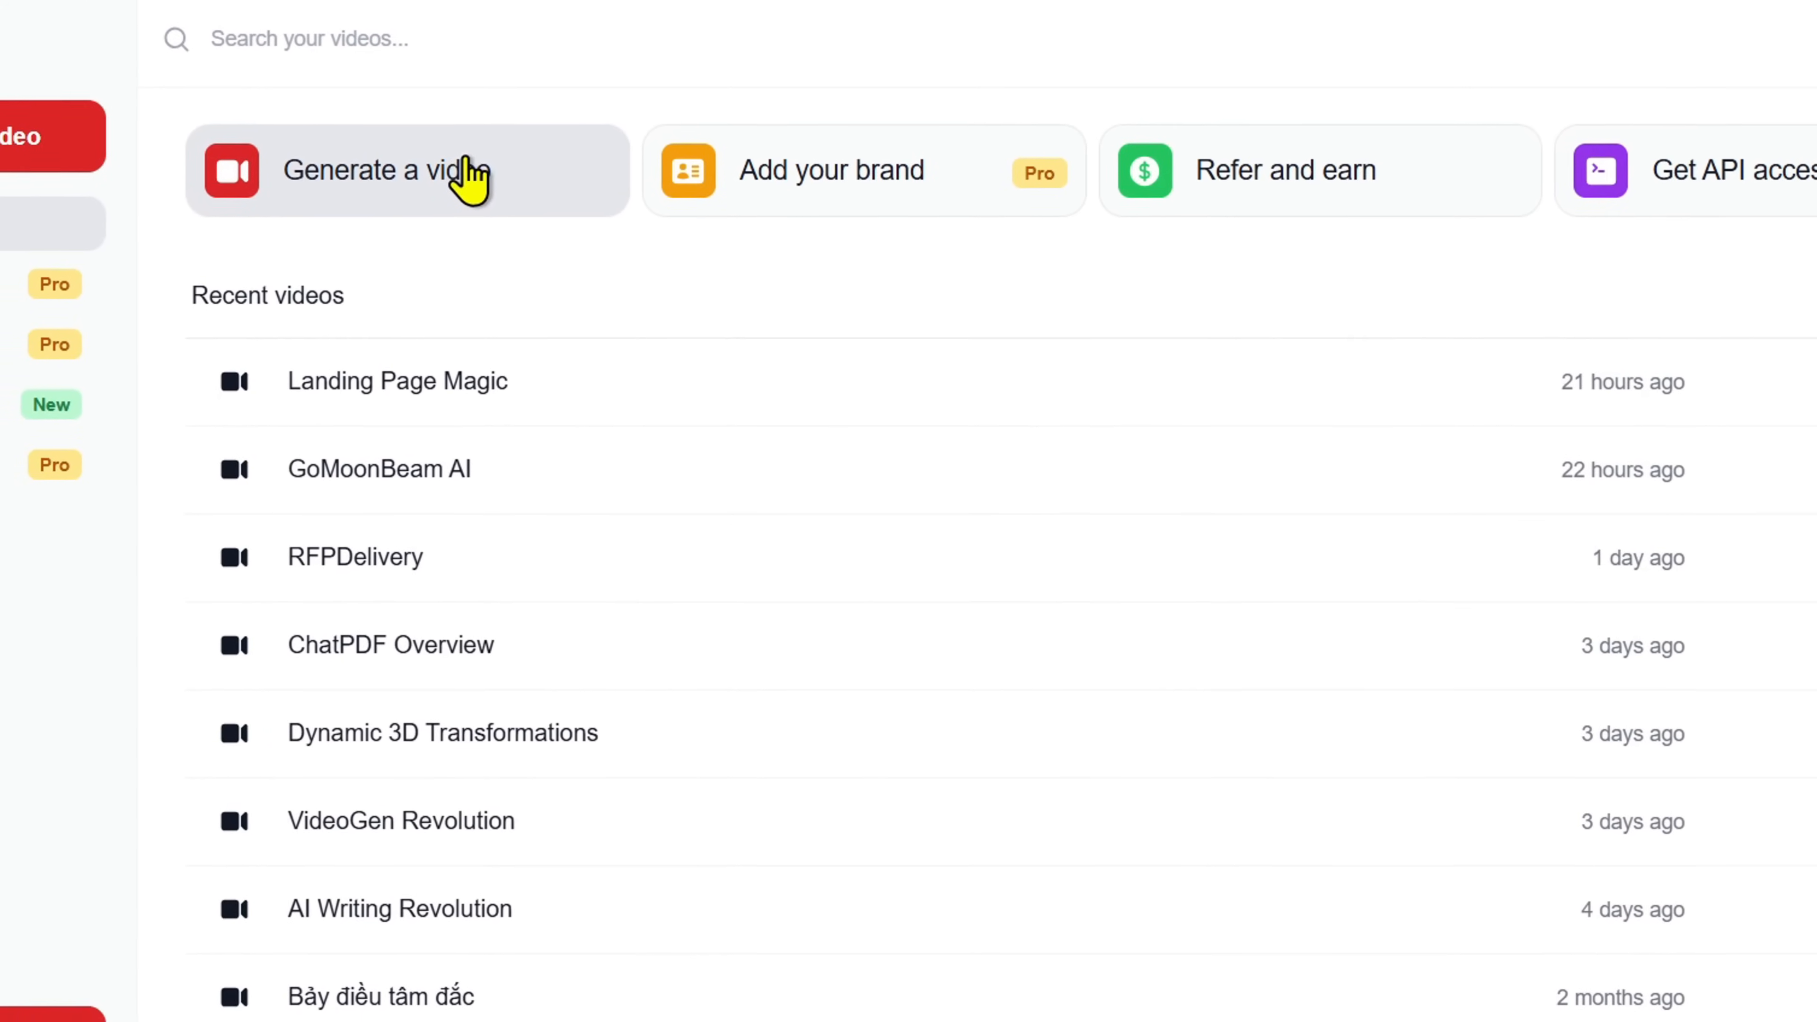
click(406, 171)
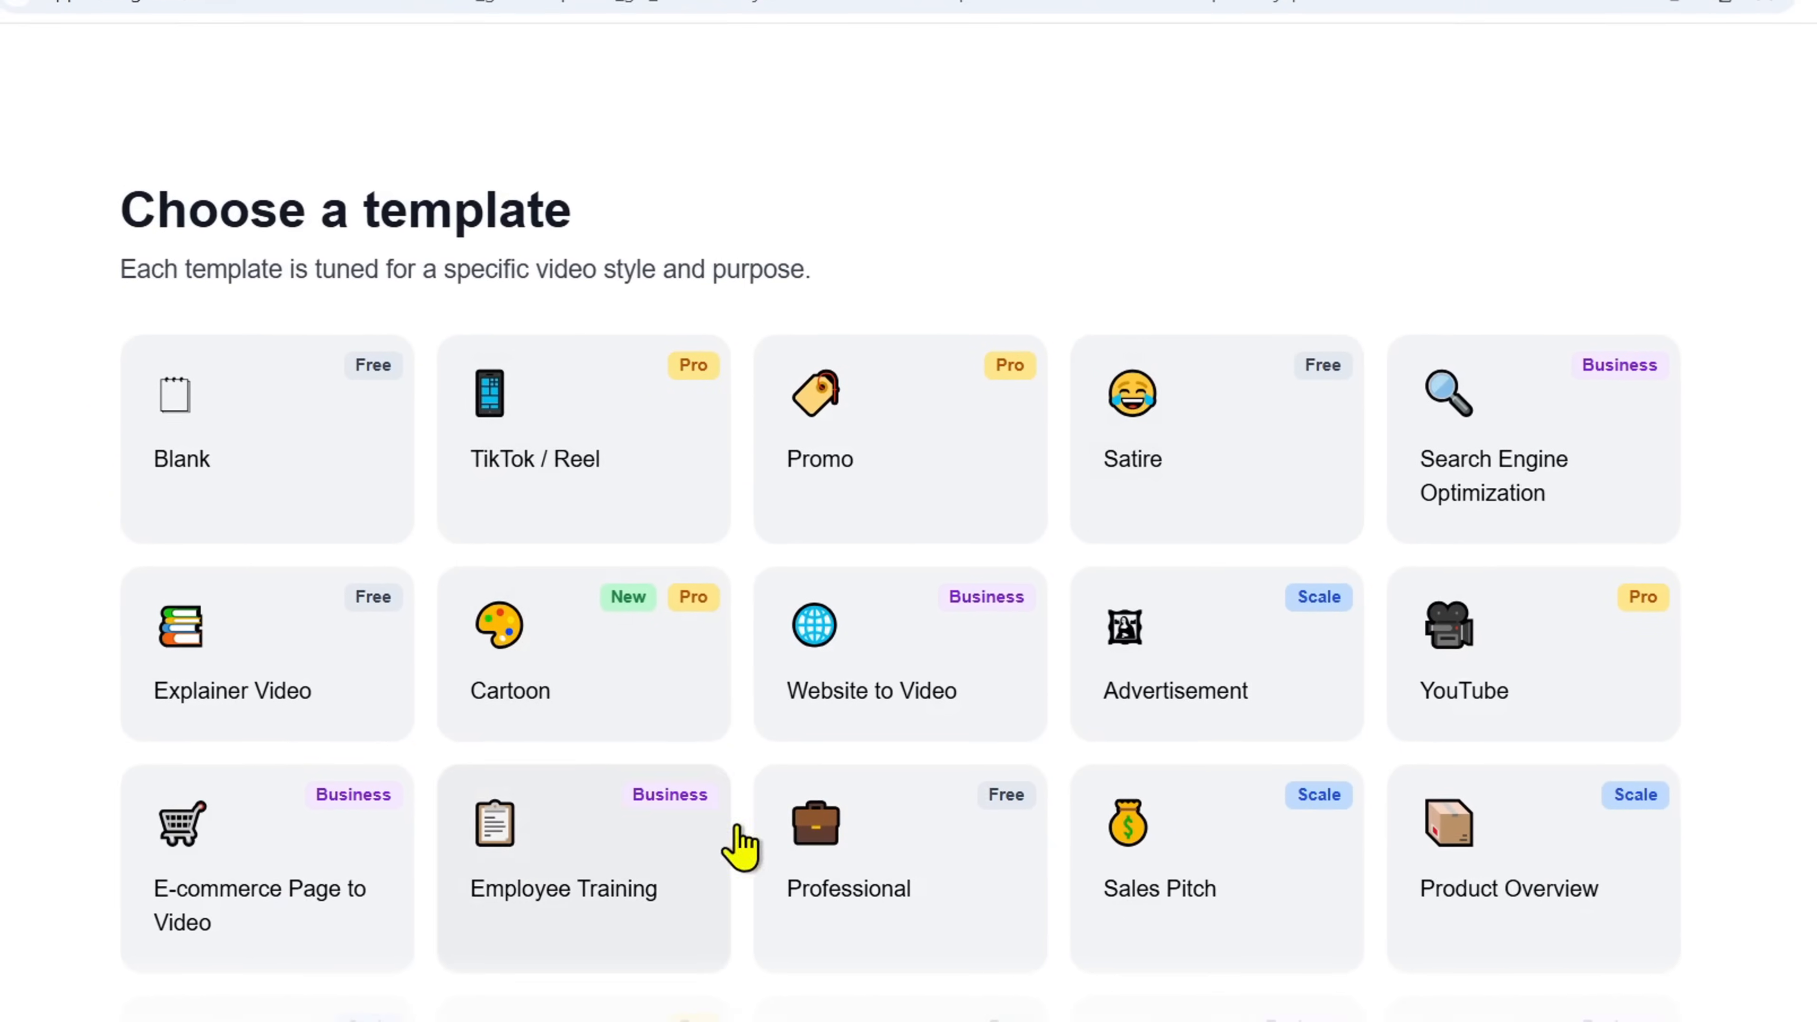
scroll(down, 3)
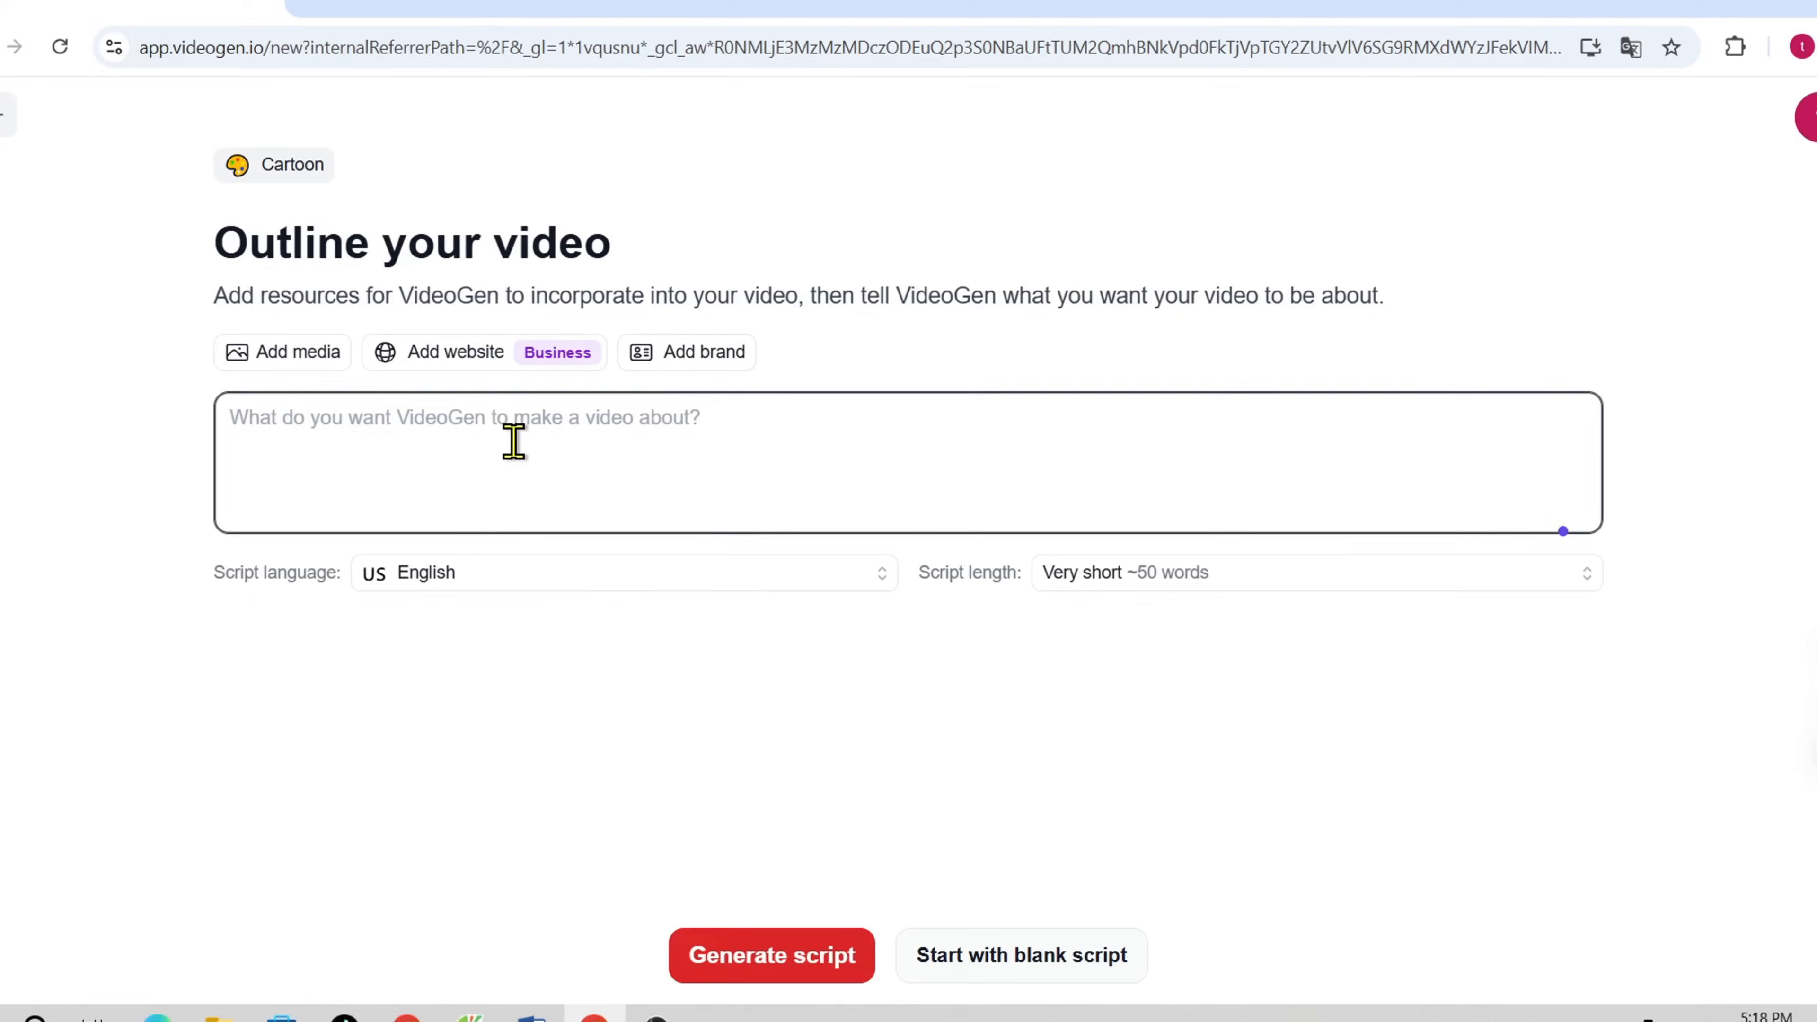
Step: Generate a Medium ~300-word script on 'How to Win Friends and Influence People'
text(How to Win Friends and Influence People)
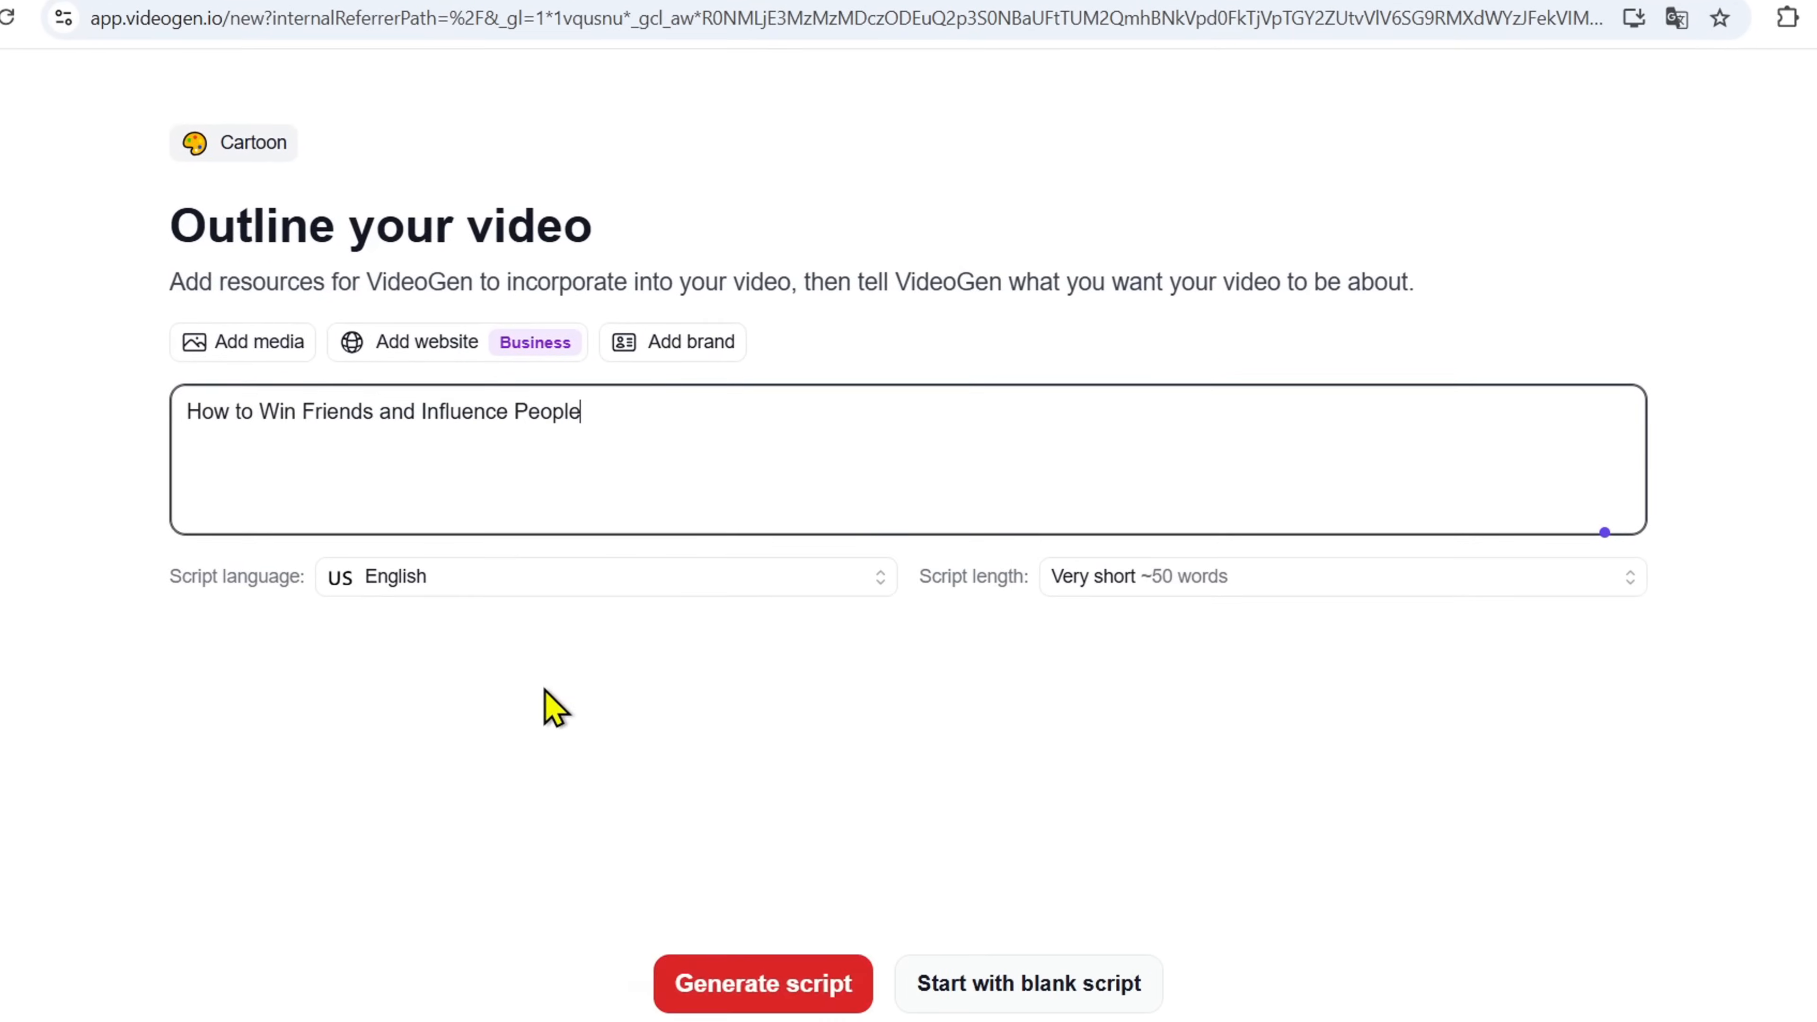
click(603, 576)
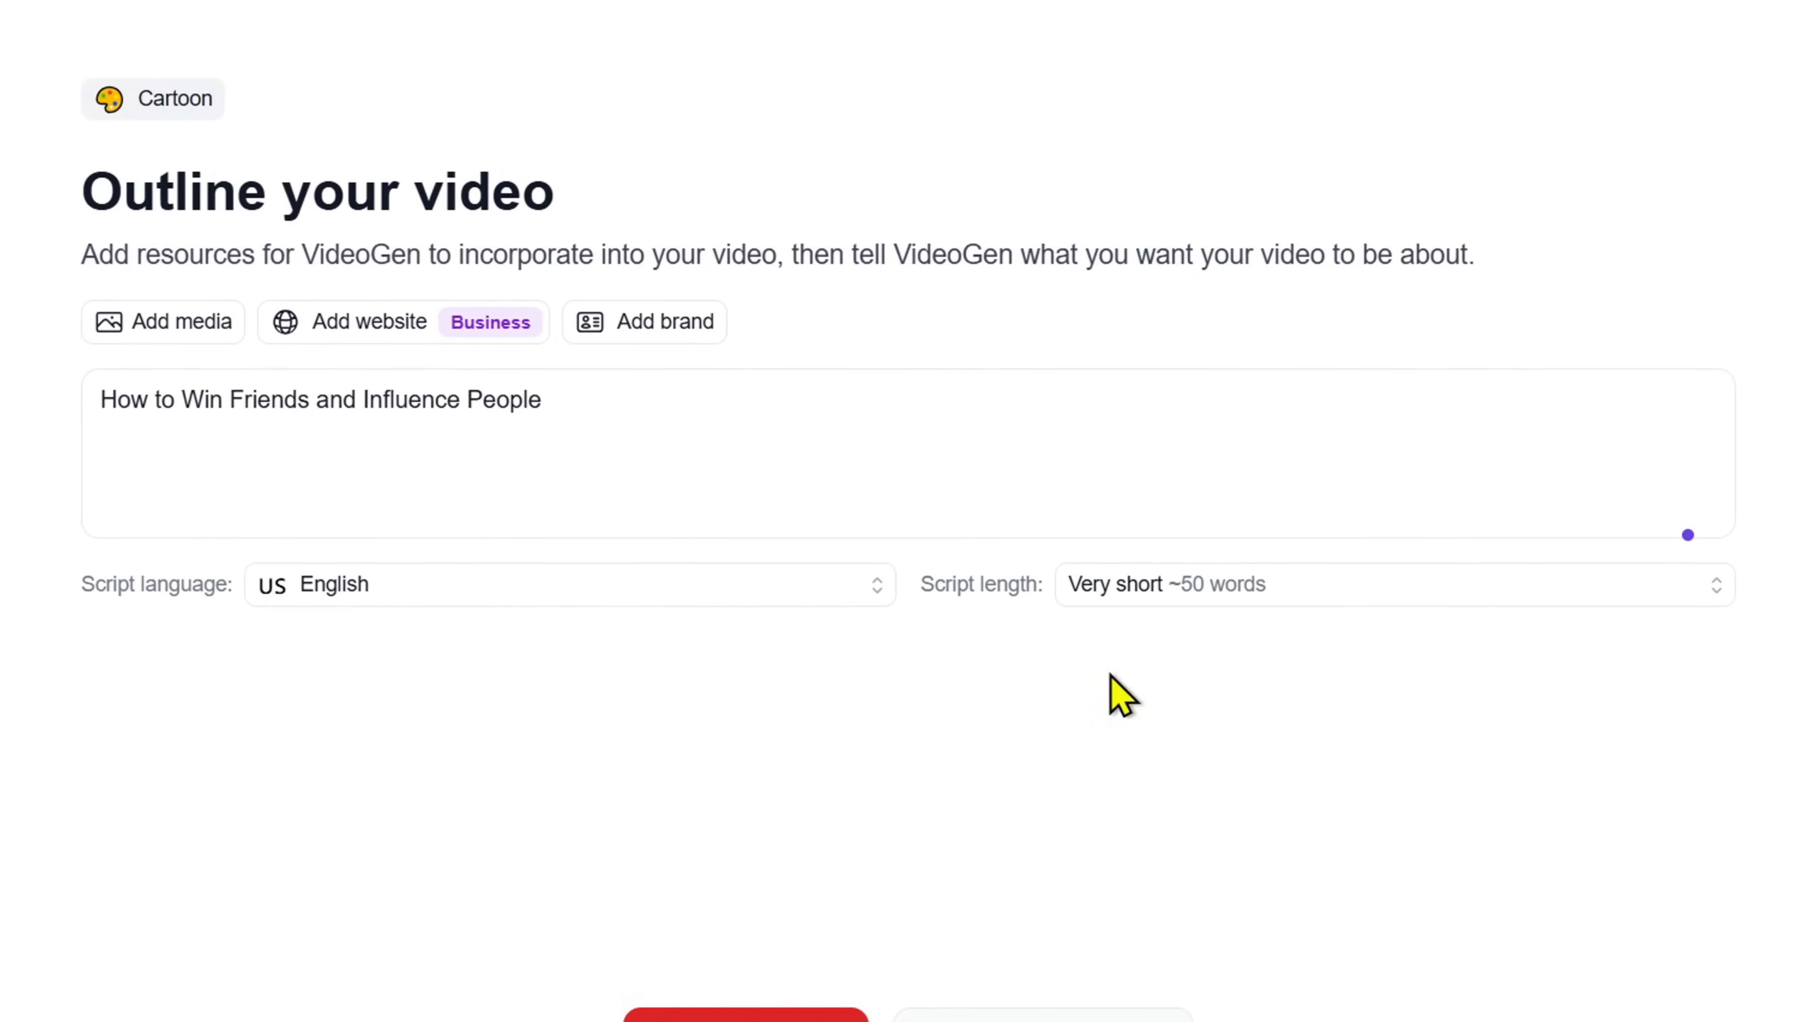
click(1391, 584)
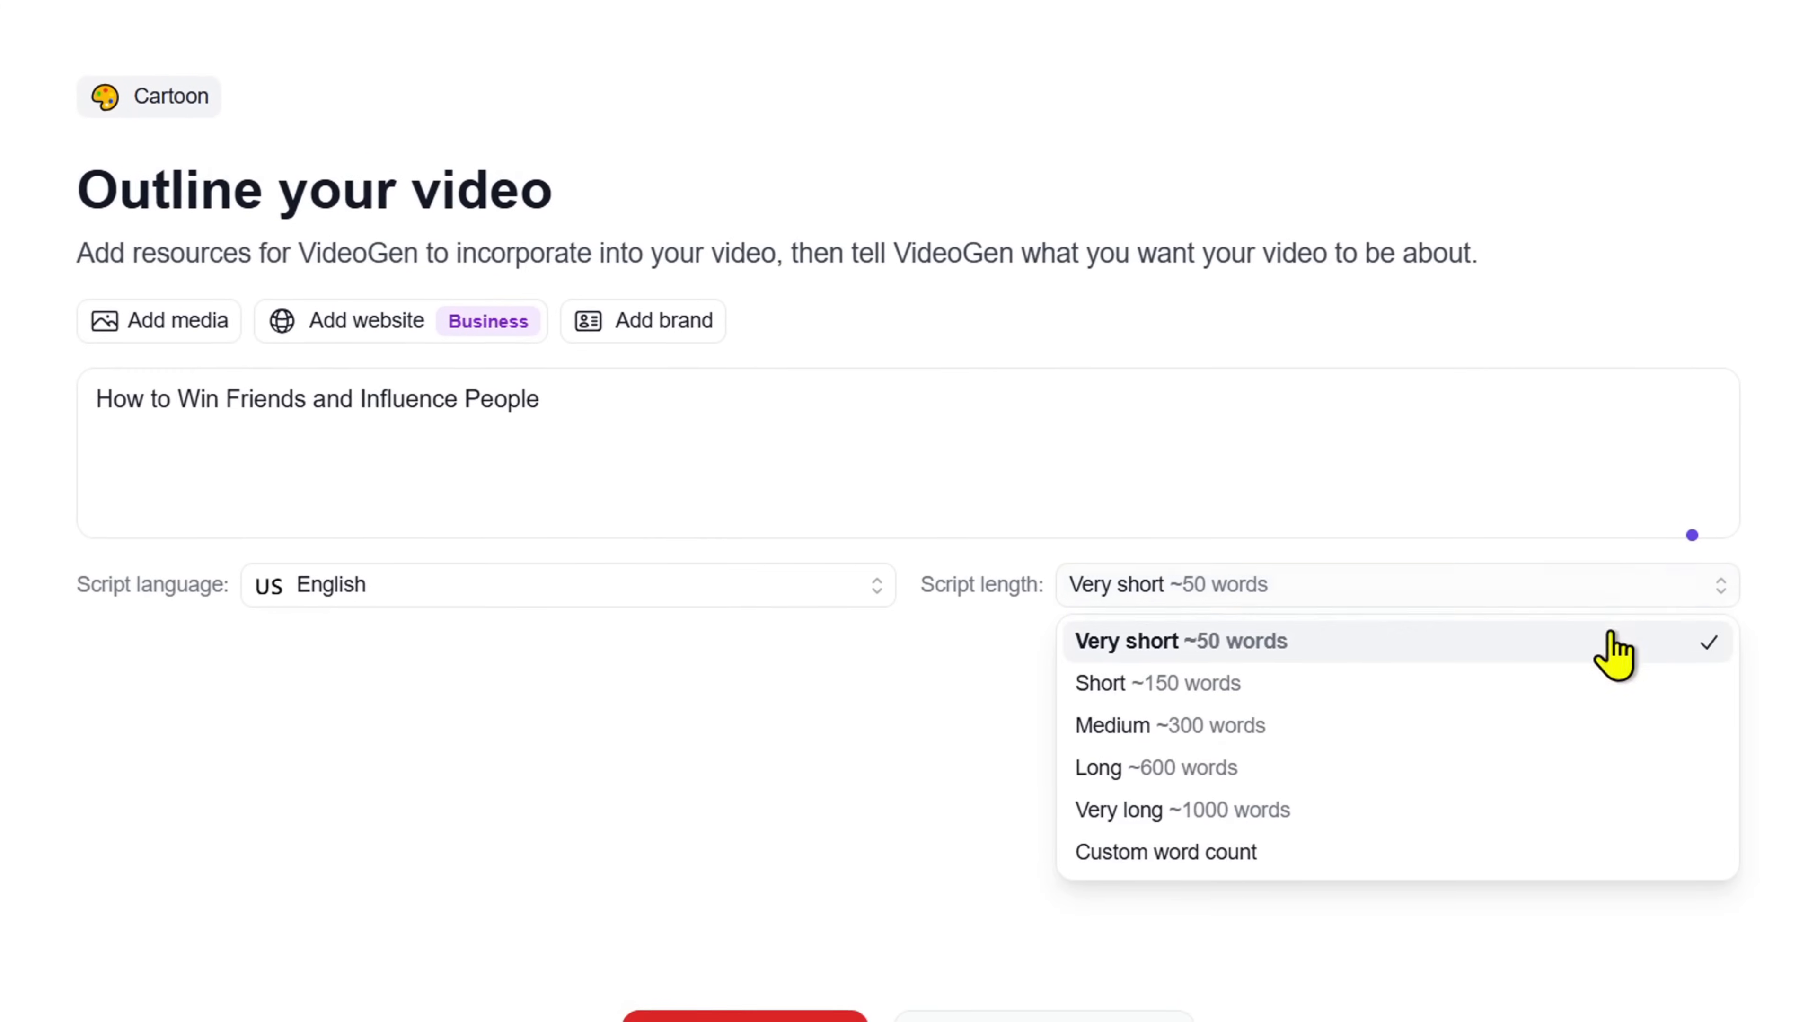
click(1169, 726)
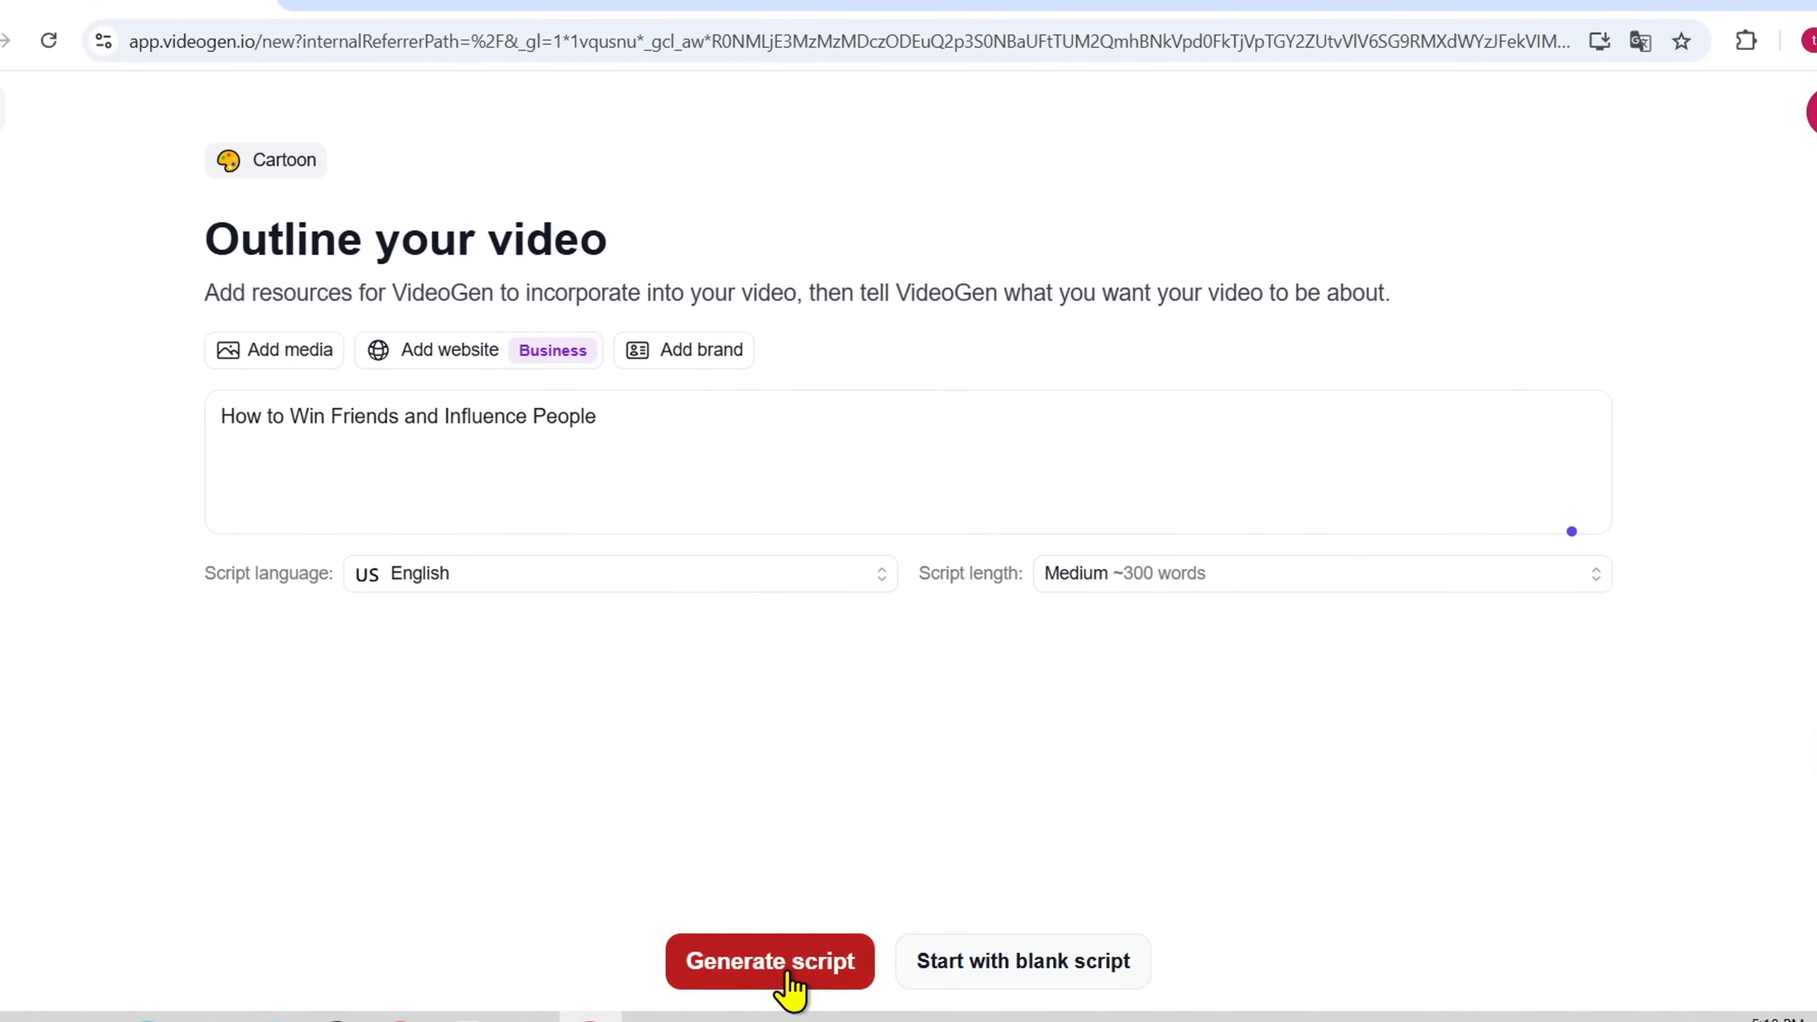
click(769, 961)
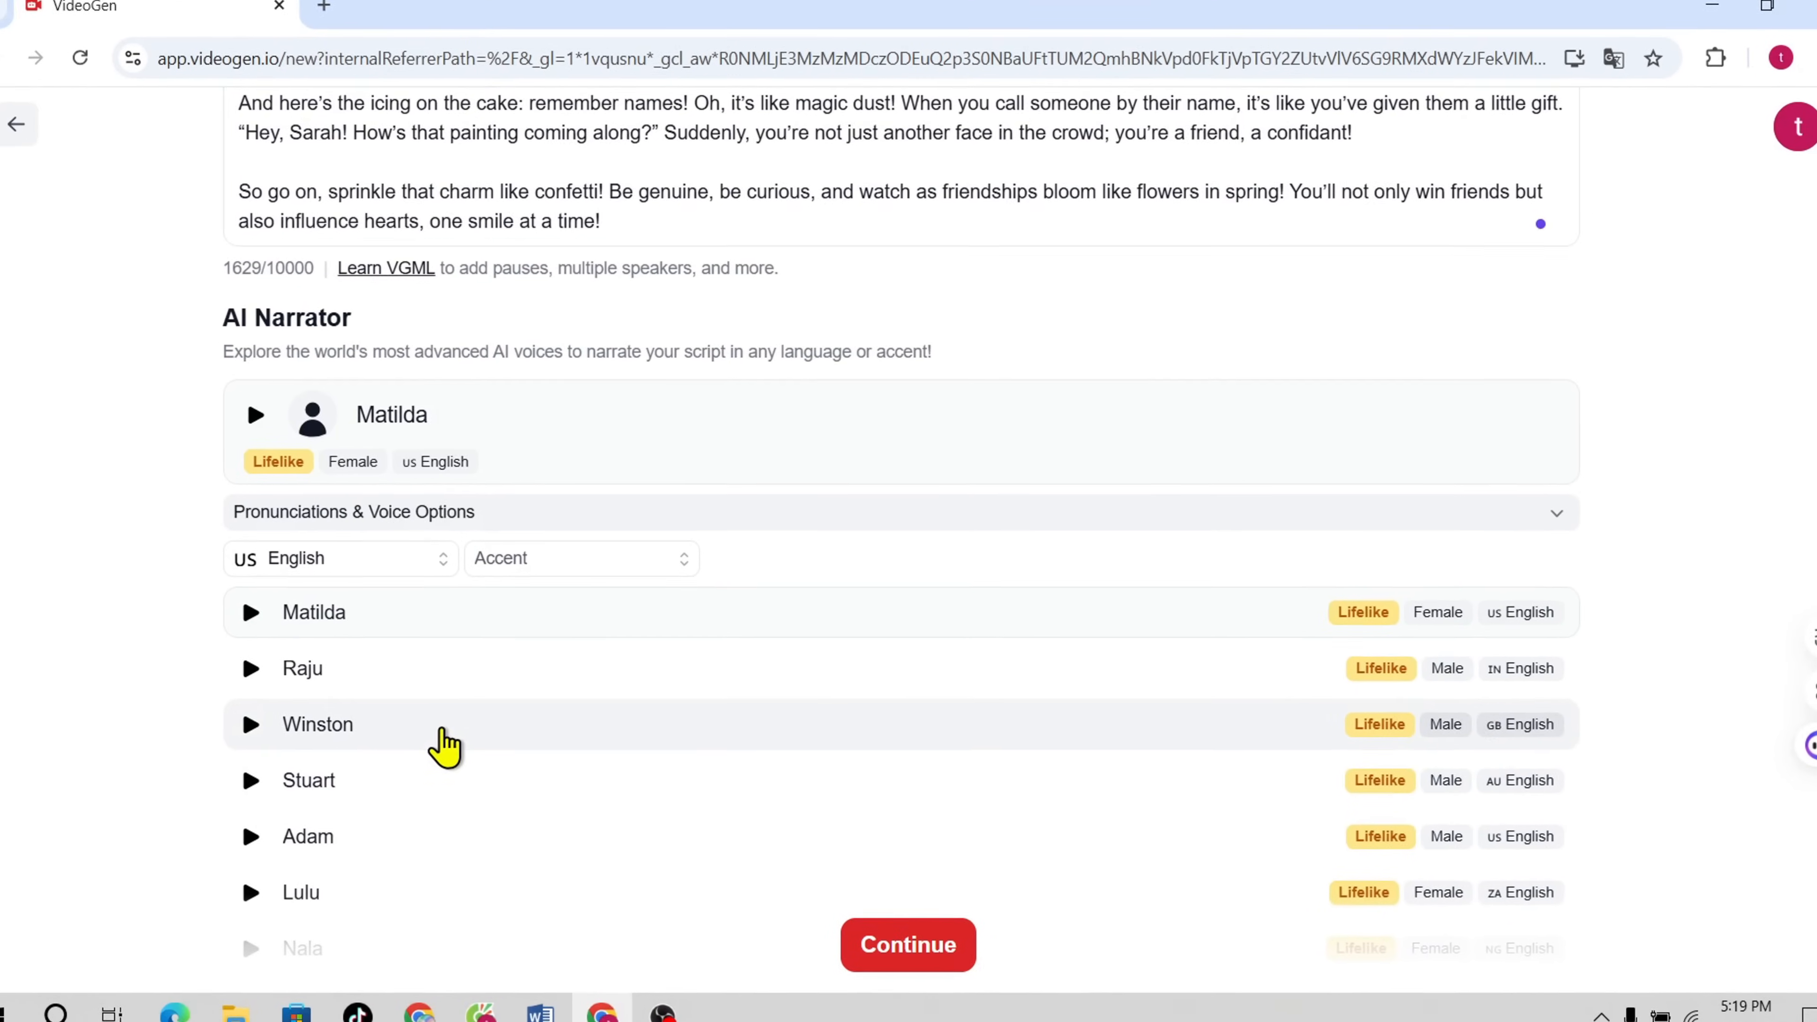
Step: Pick Winston as narrator, filter accents to United States, and choose a US voice
click(316, 724)
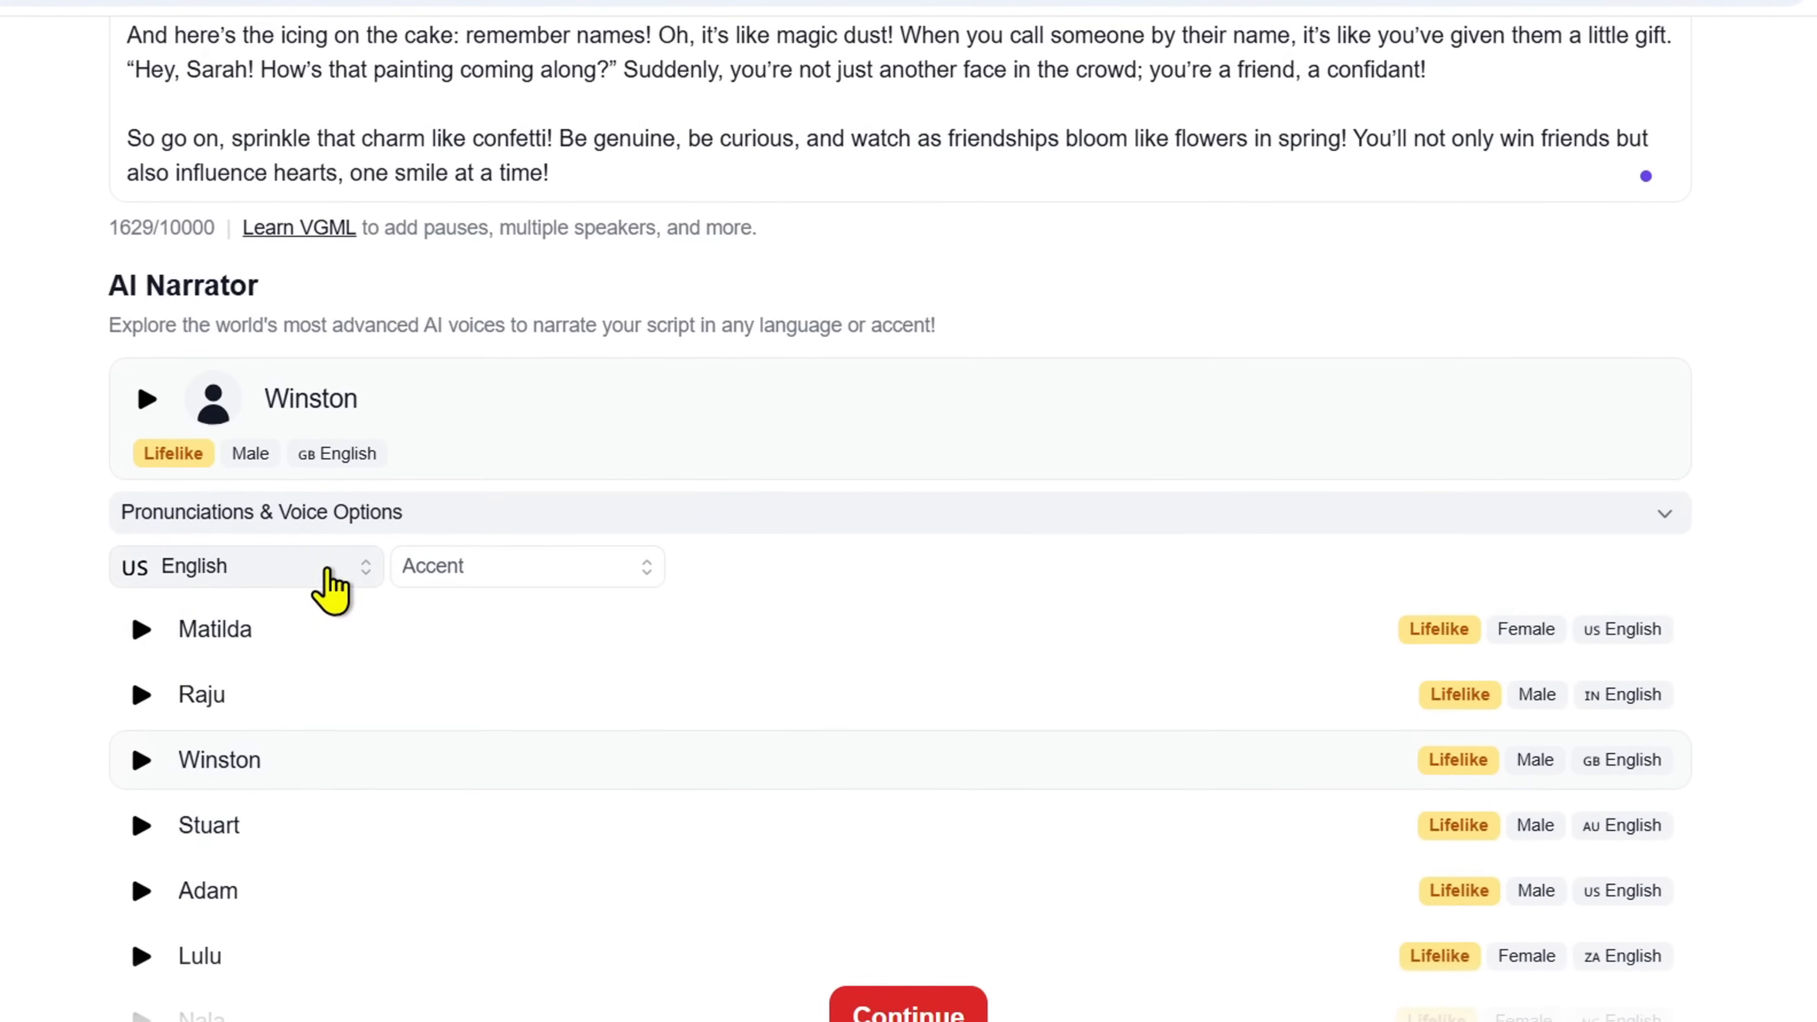
click(243, 566)
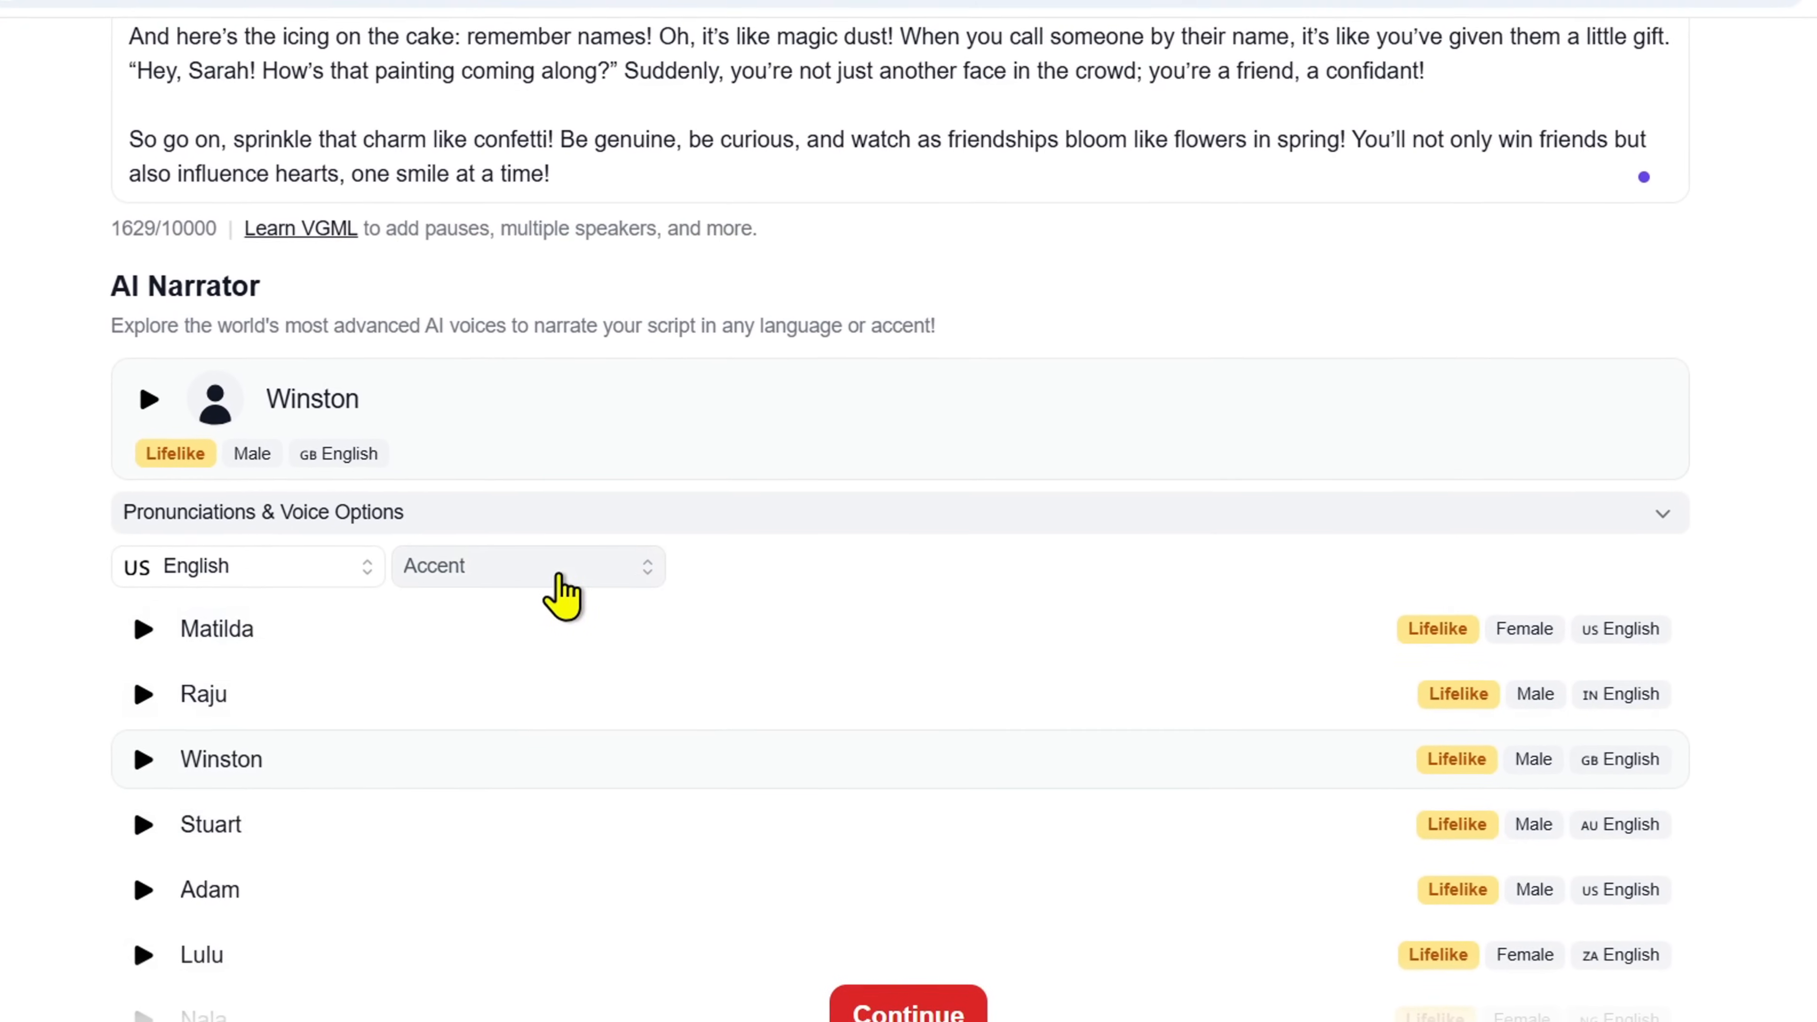
click(527, 566)
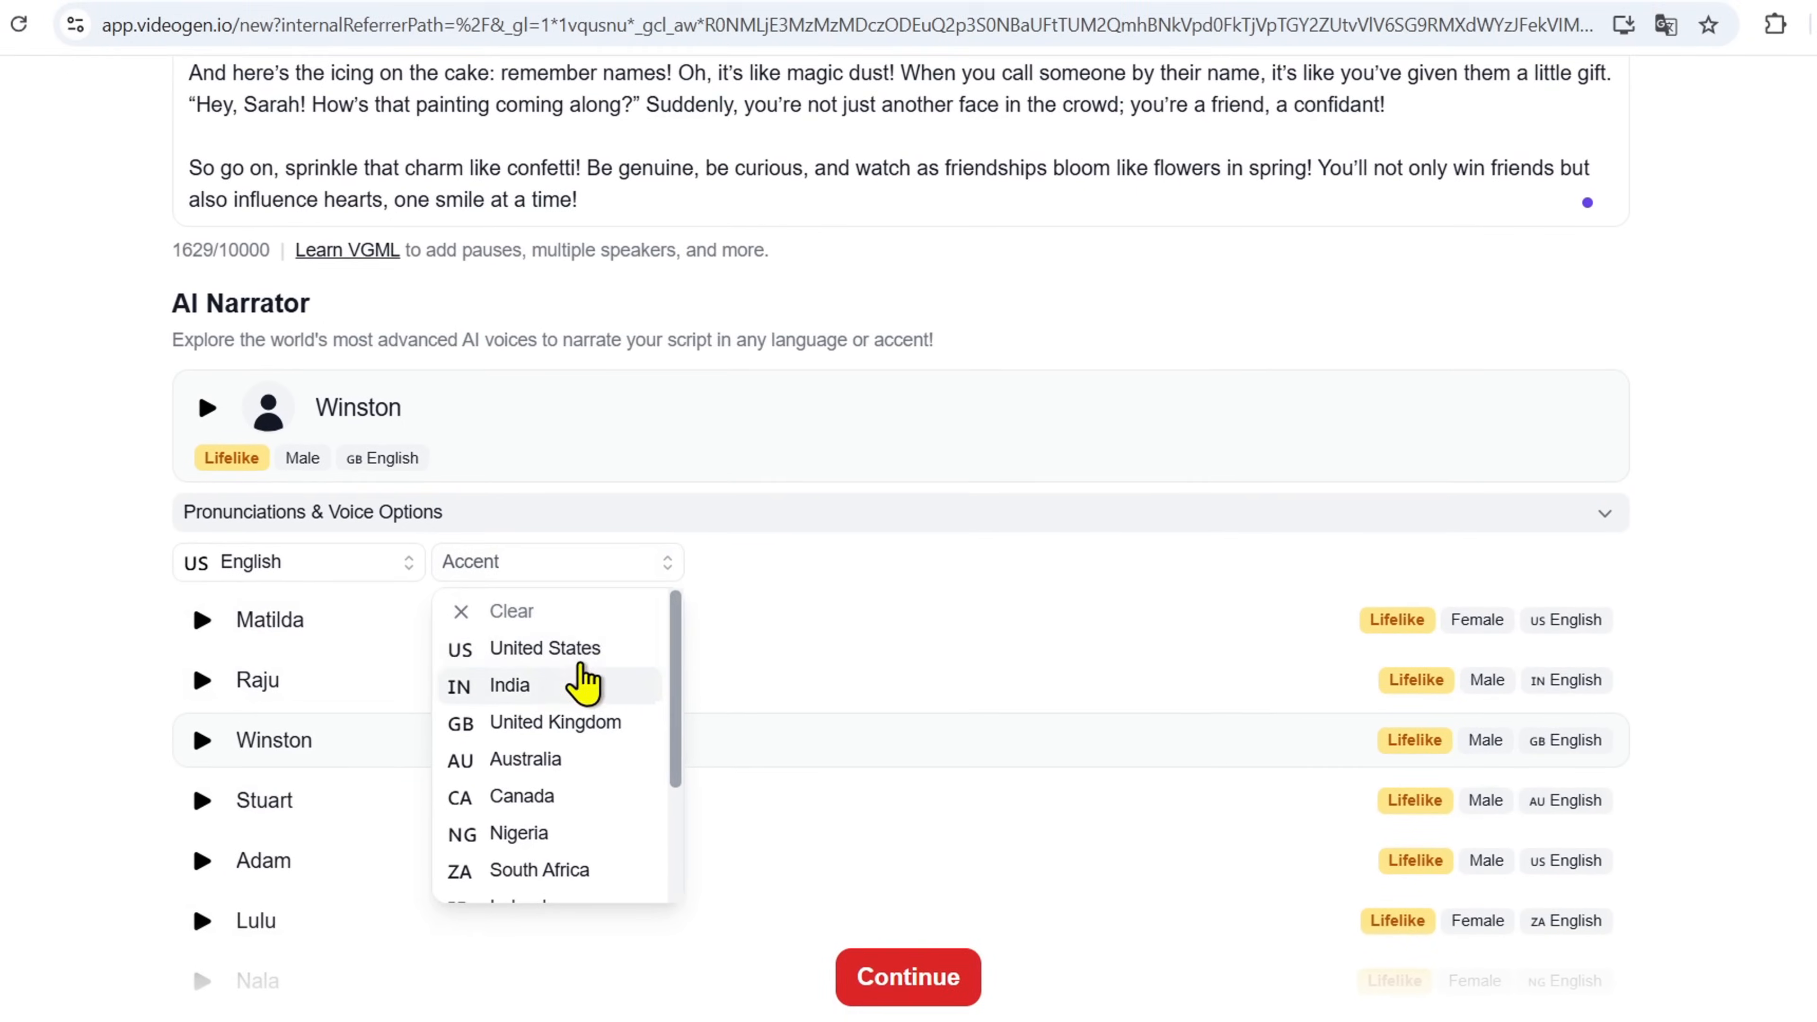
click(546, 647)
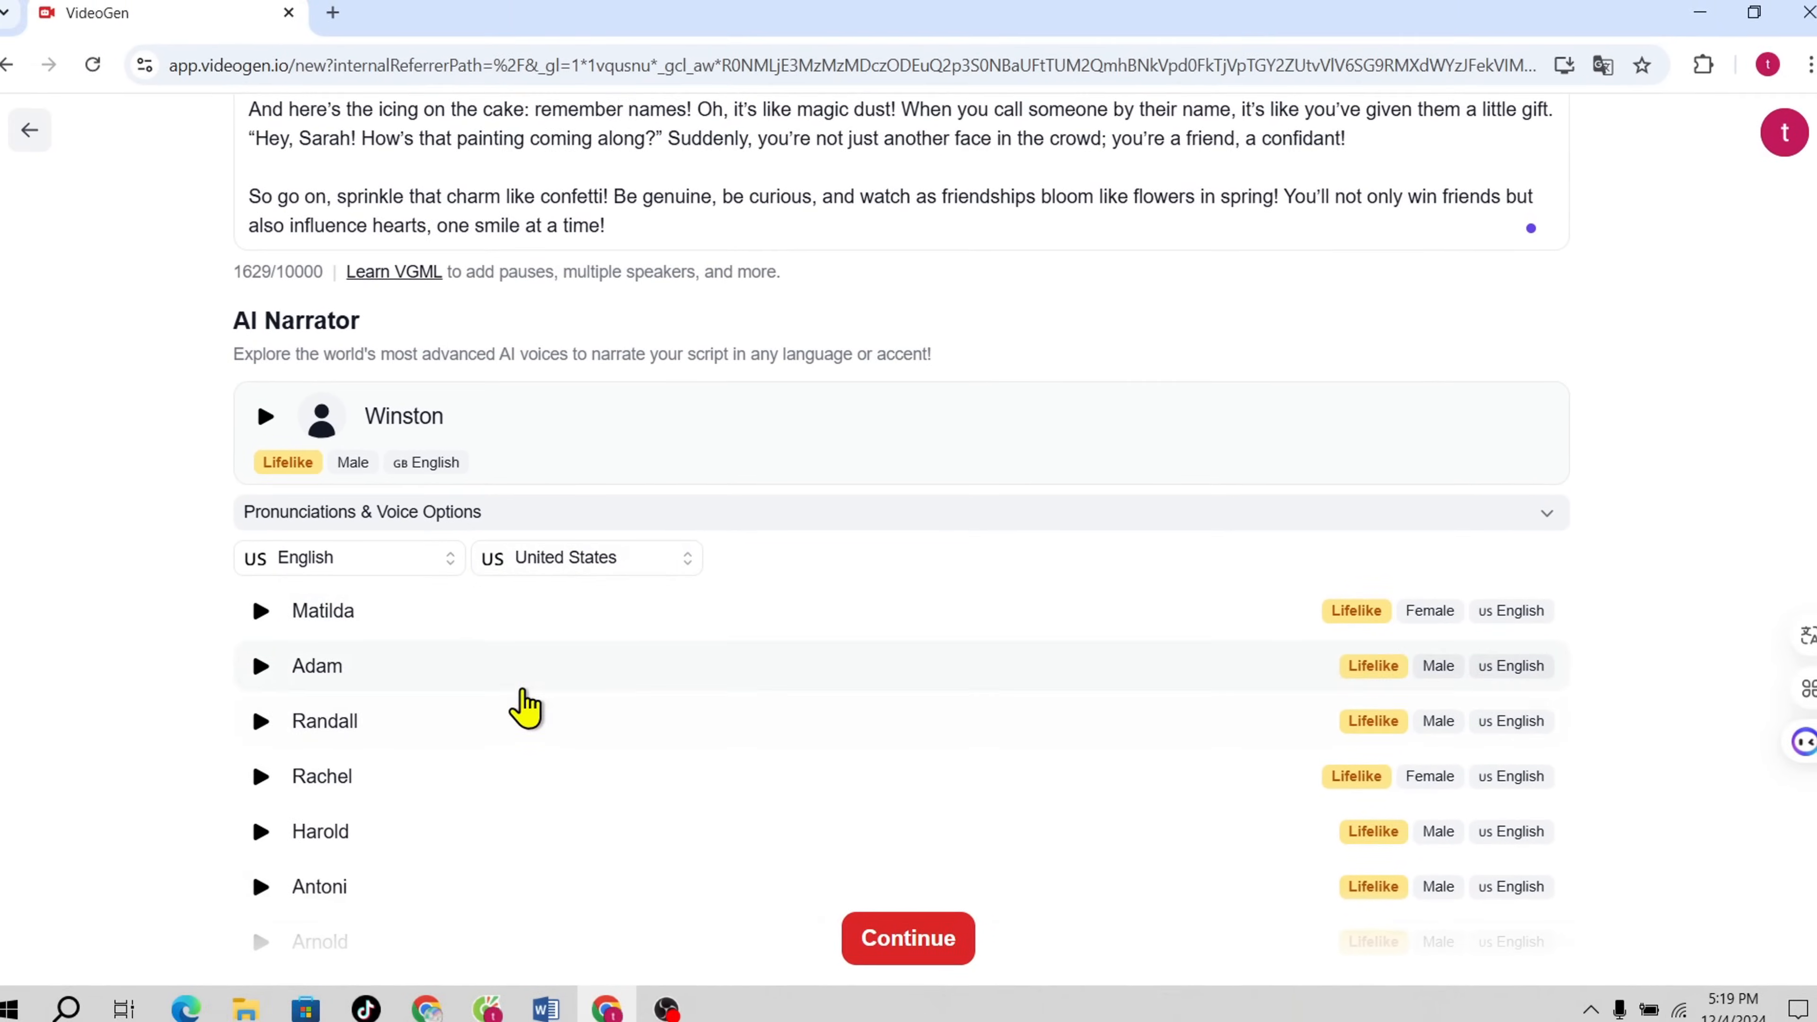
click(908, 938)
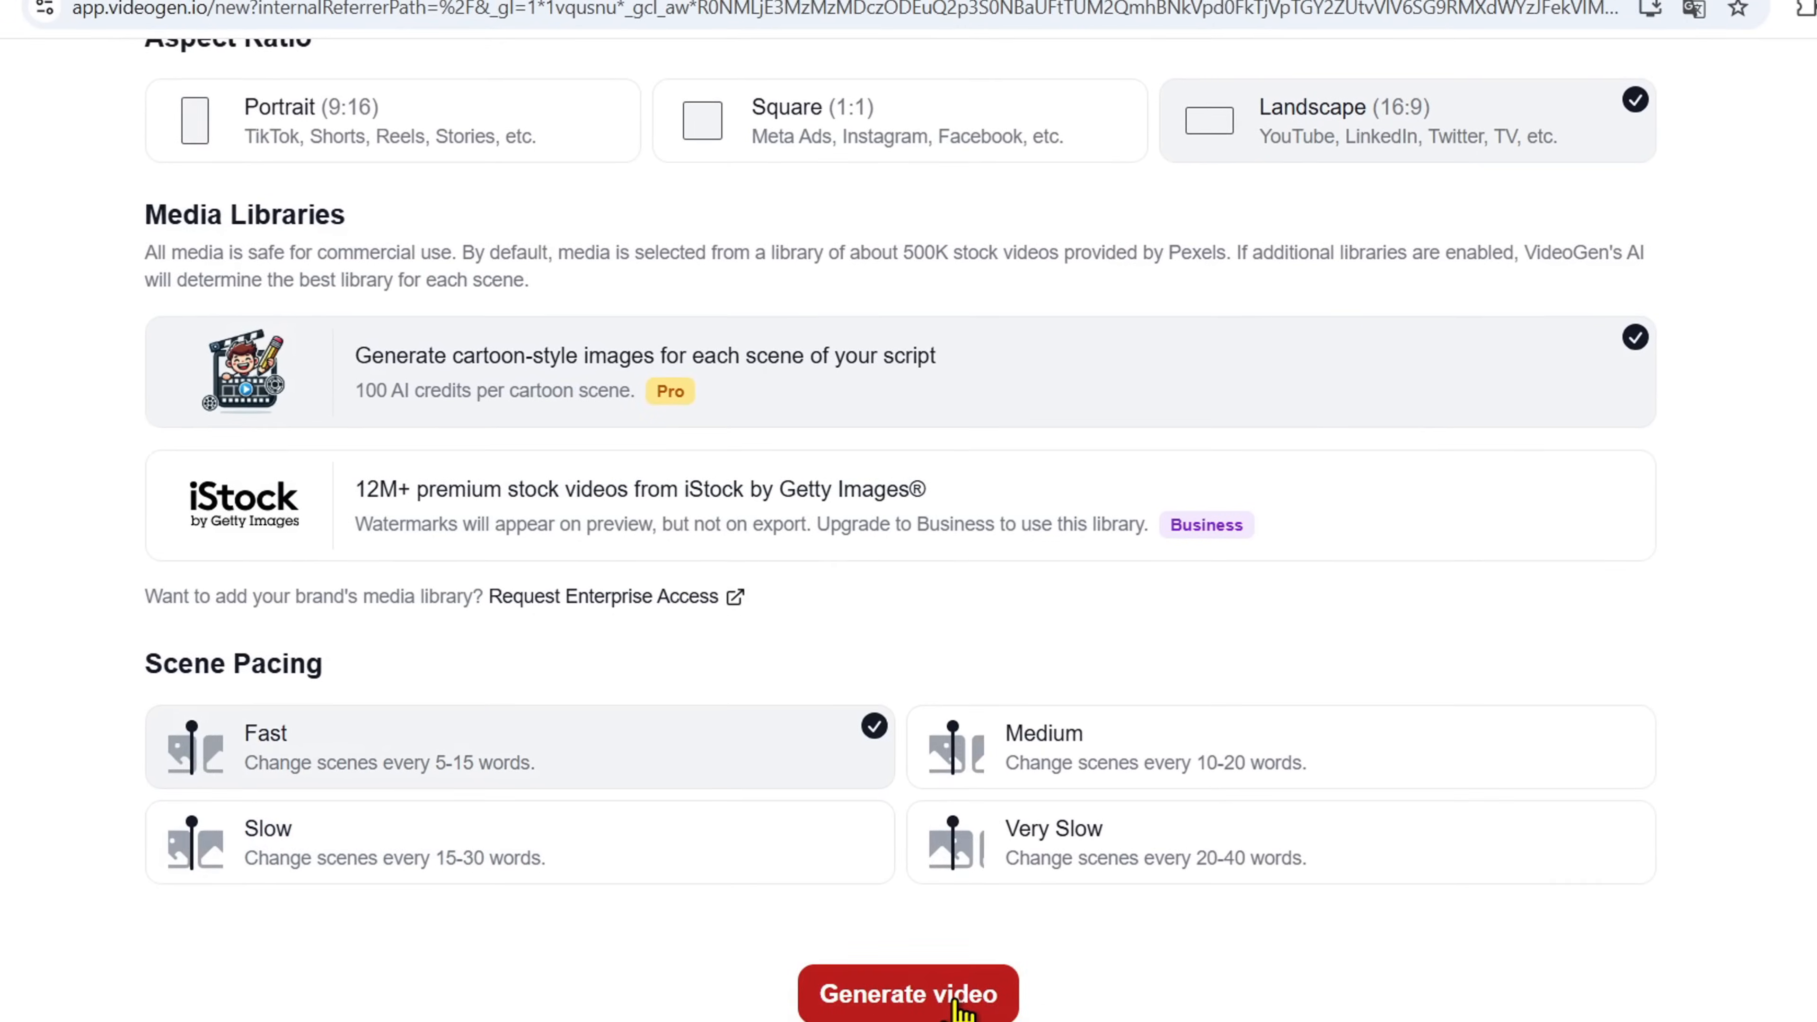
Step: Generate the video with Landscape format, cartoon images and Fast pacing
click(908, 995)
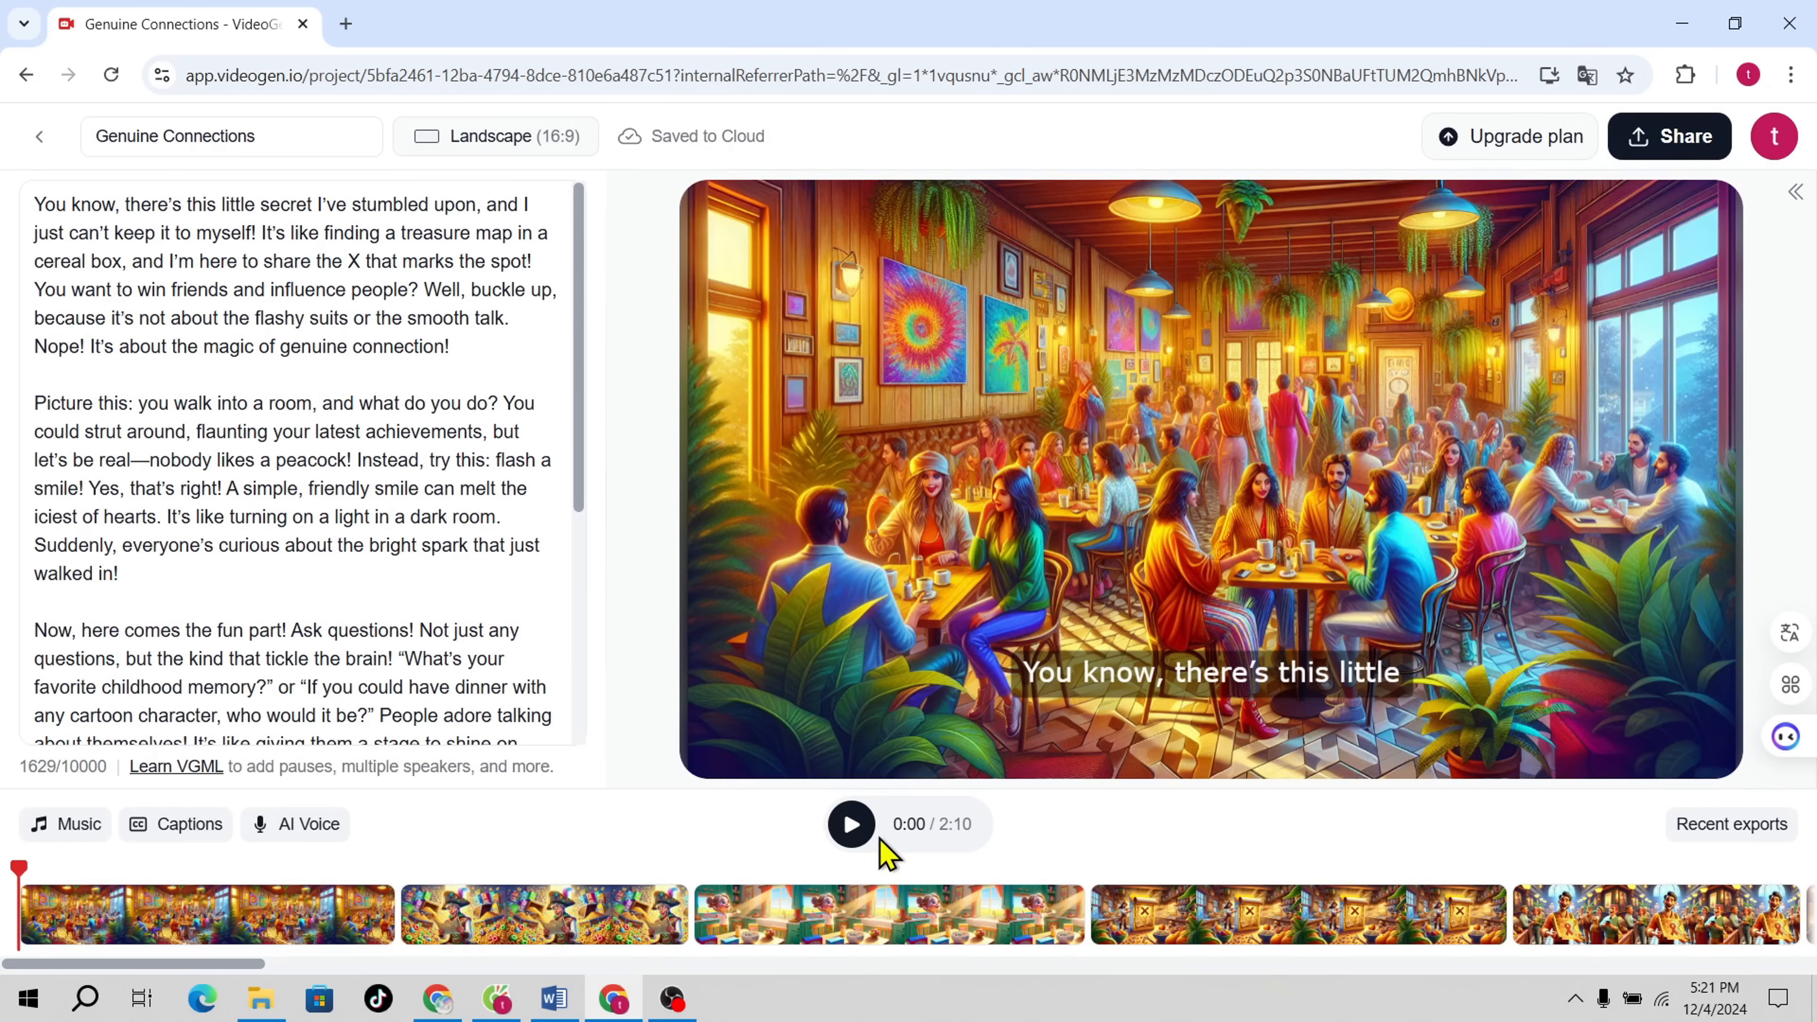
Step: Play the Genuine Connections preview, check the 16:9 aspect options, and bring up caption styles
click(851, 825)
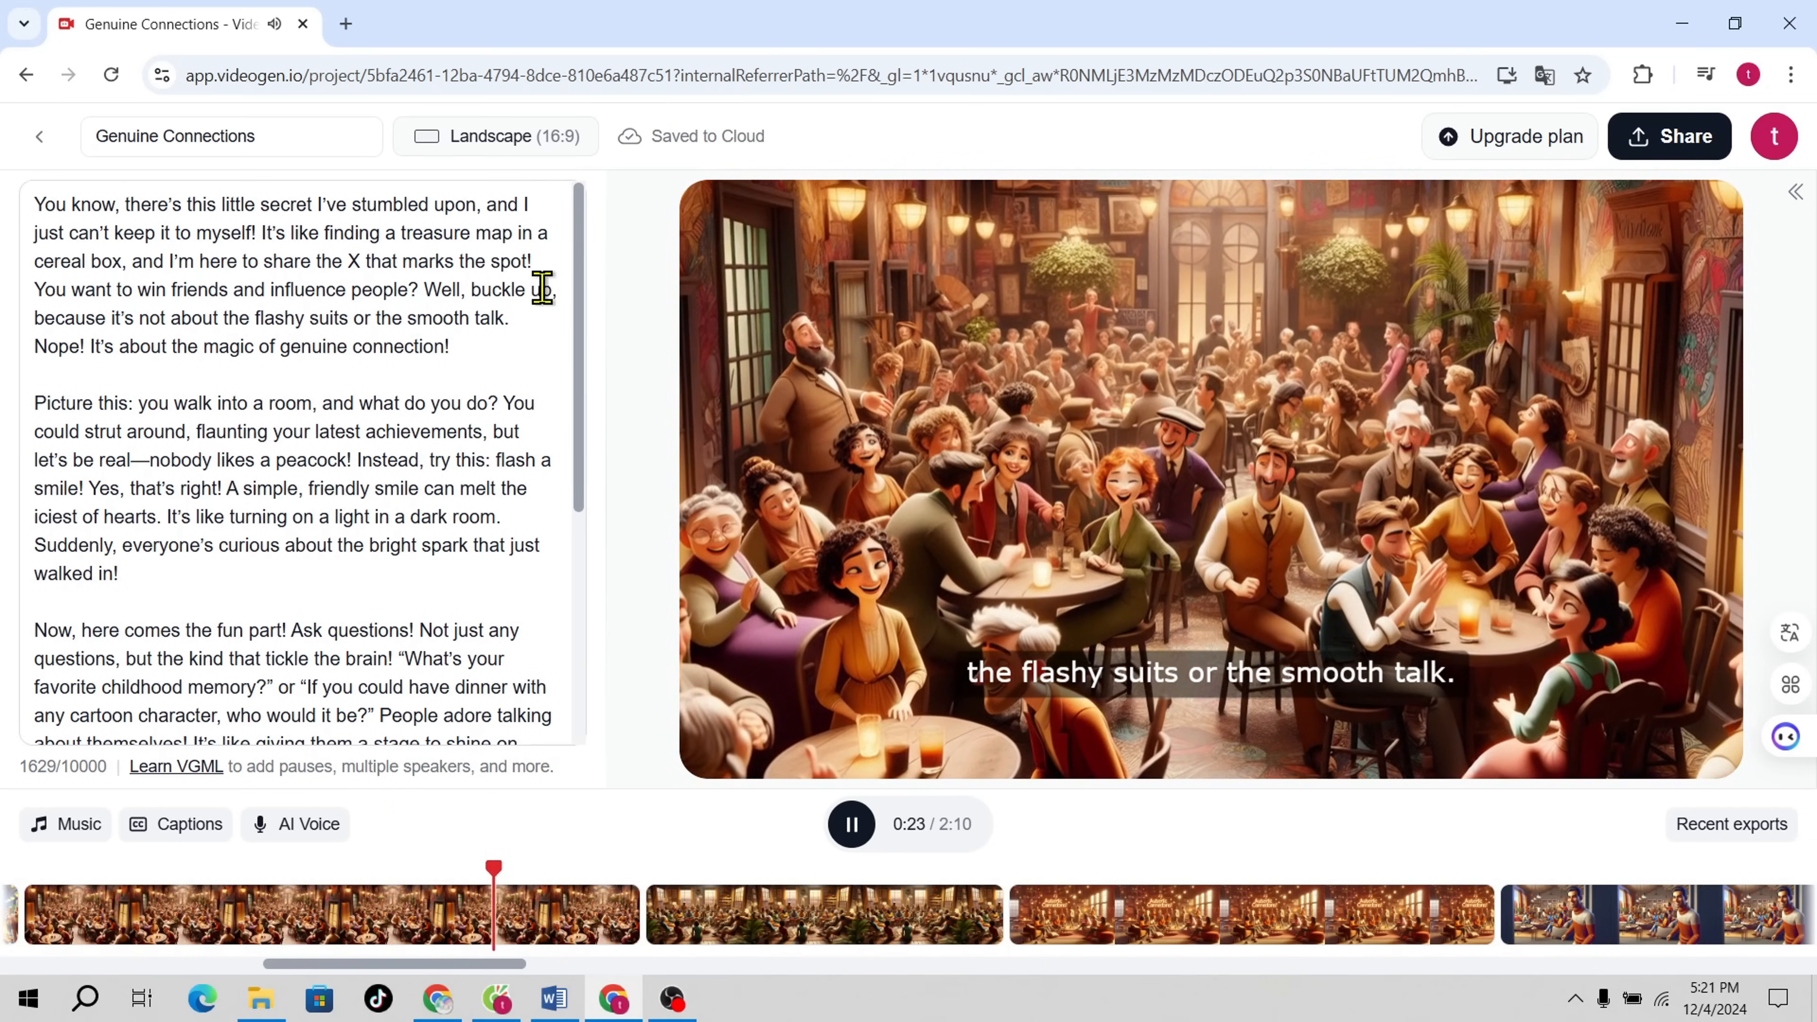
click(495, 135)
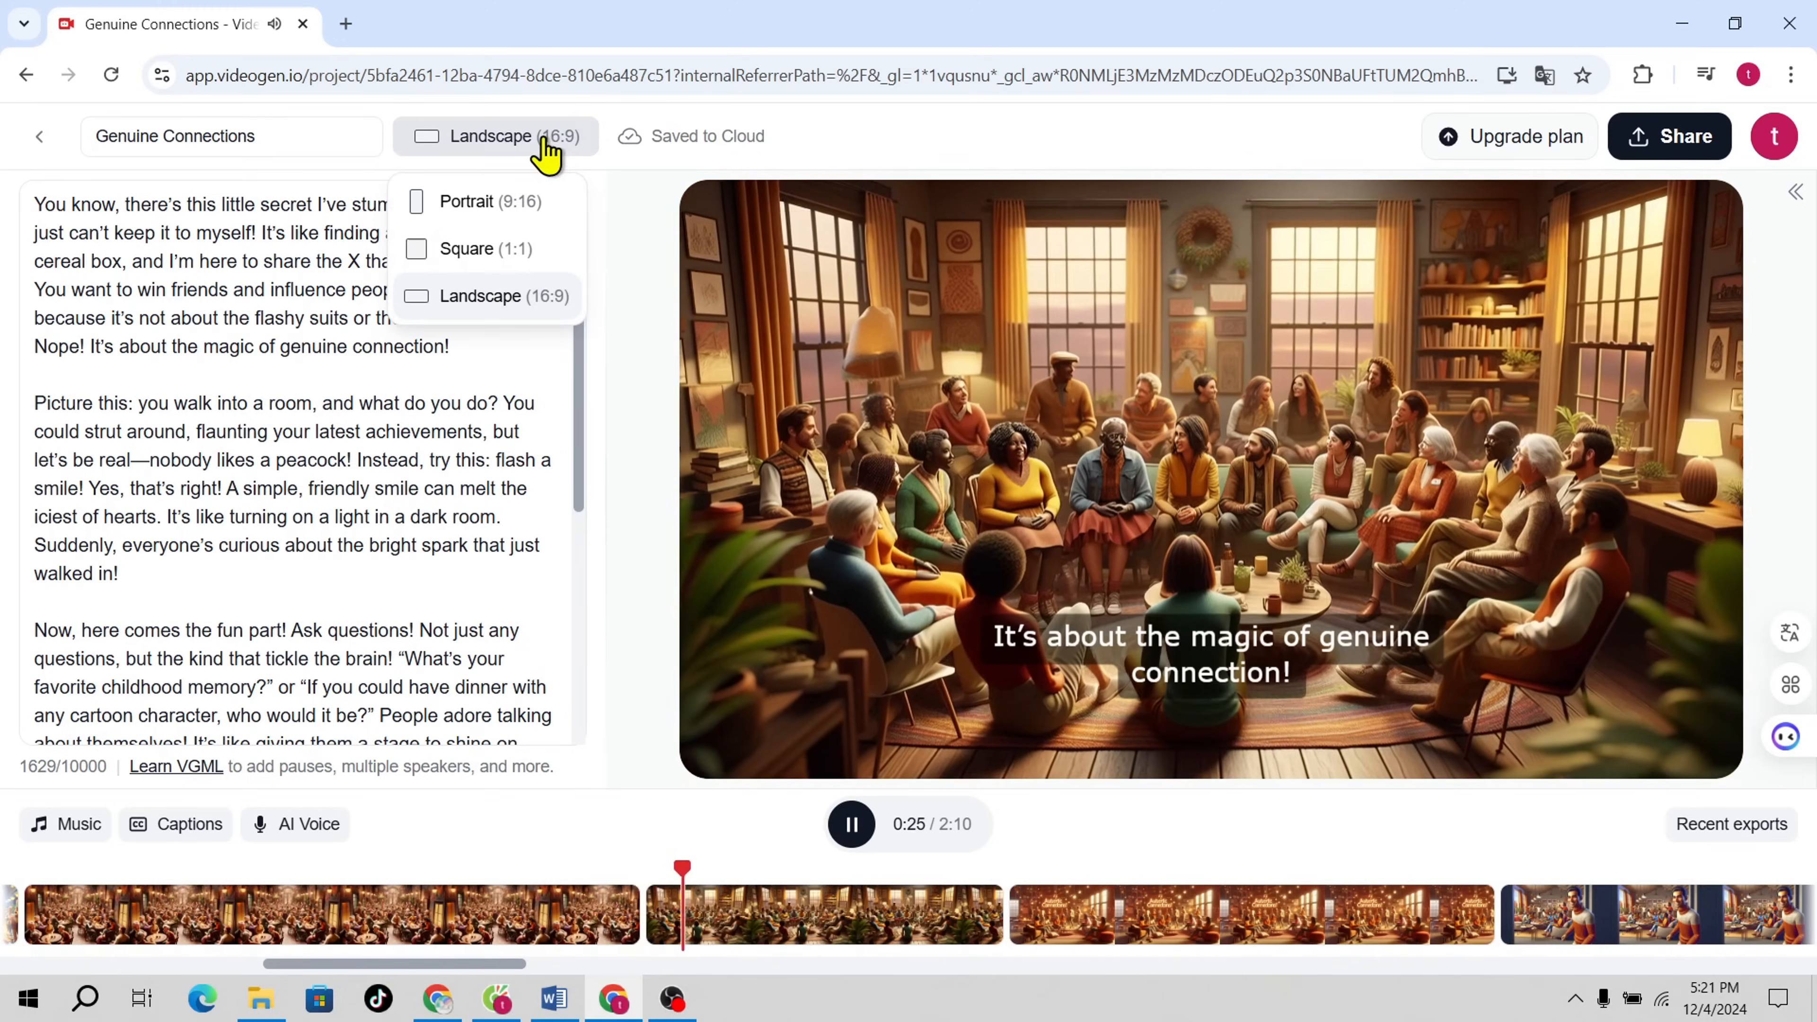
click(175, 825)
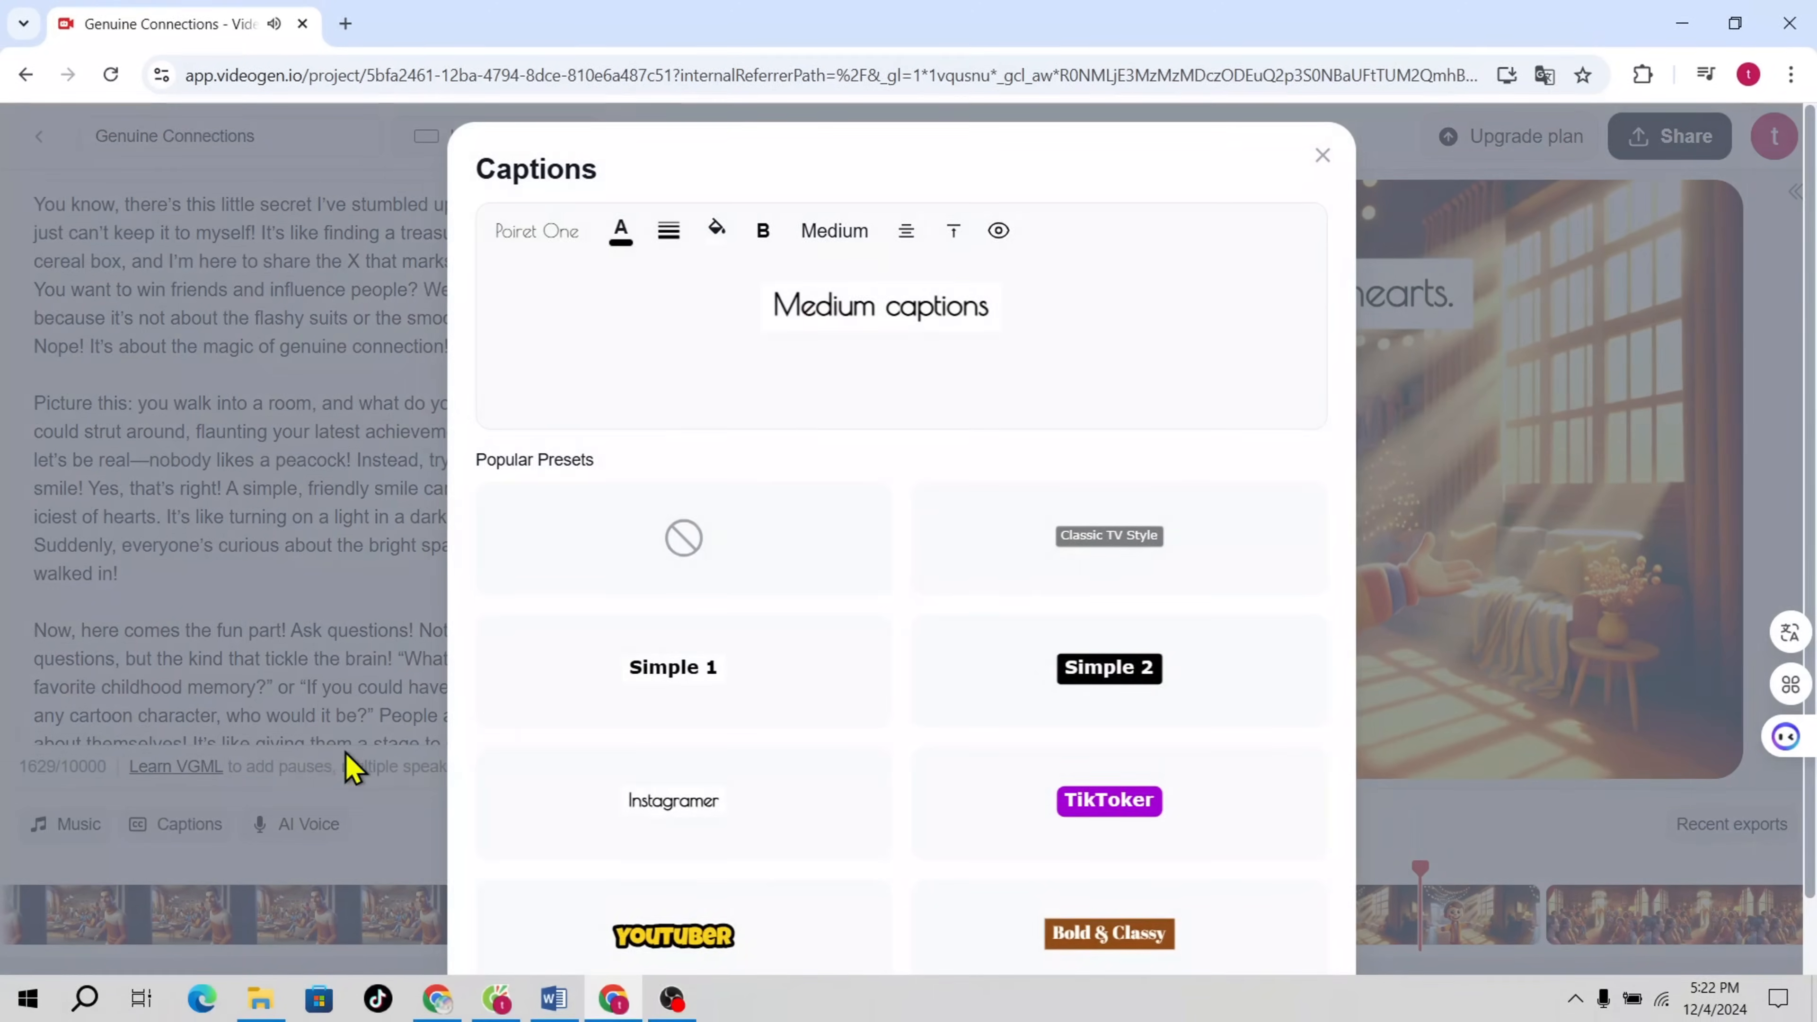
Step: Apply the YOUTUBER bold yellow outlined caption preset and preview it in playback
click(1322, 154)
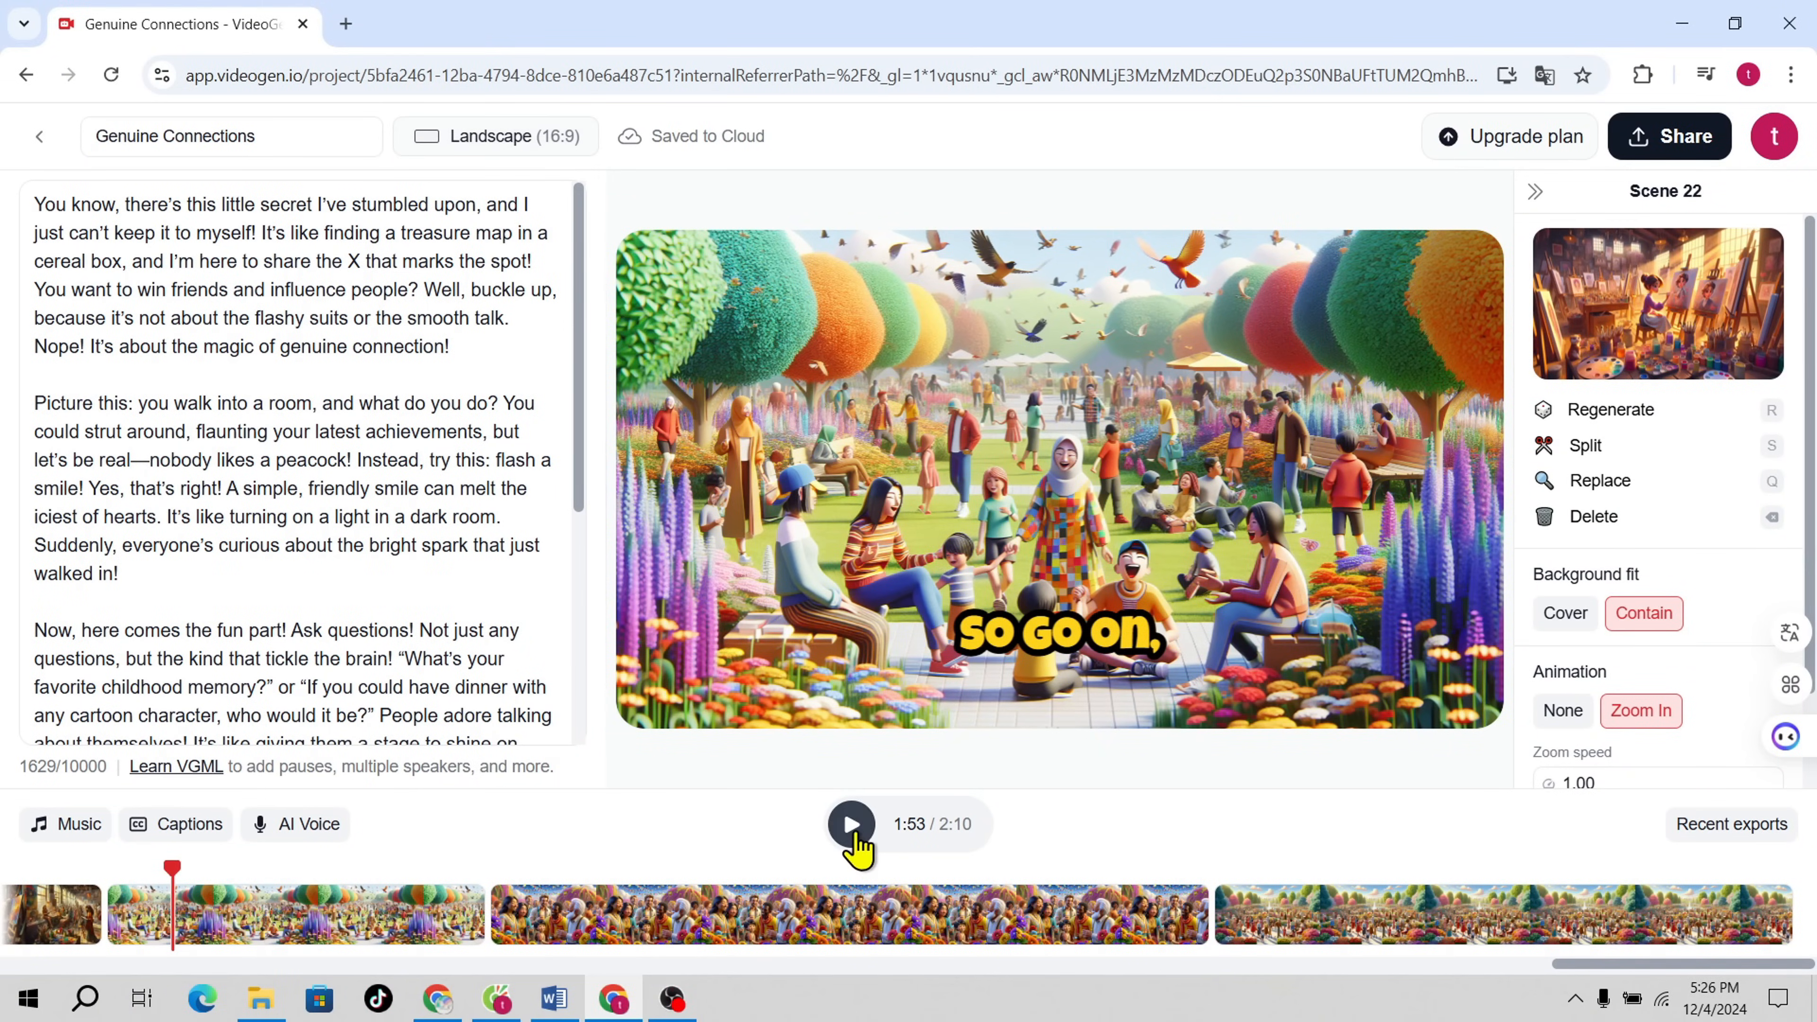
click(494, 135)
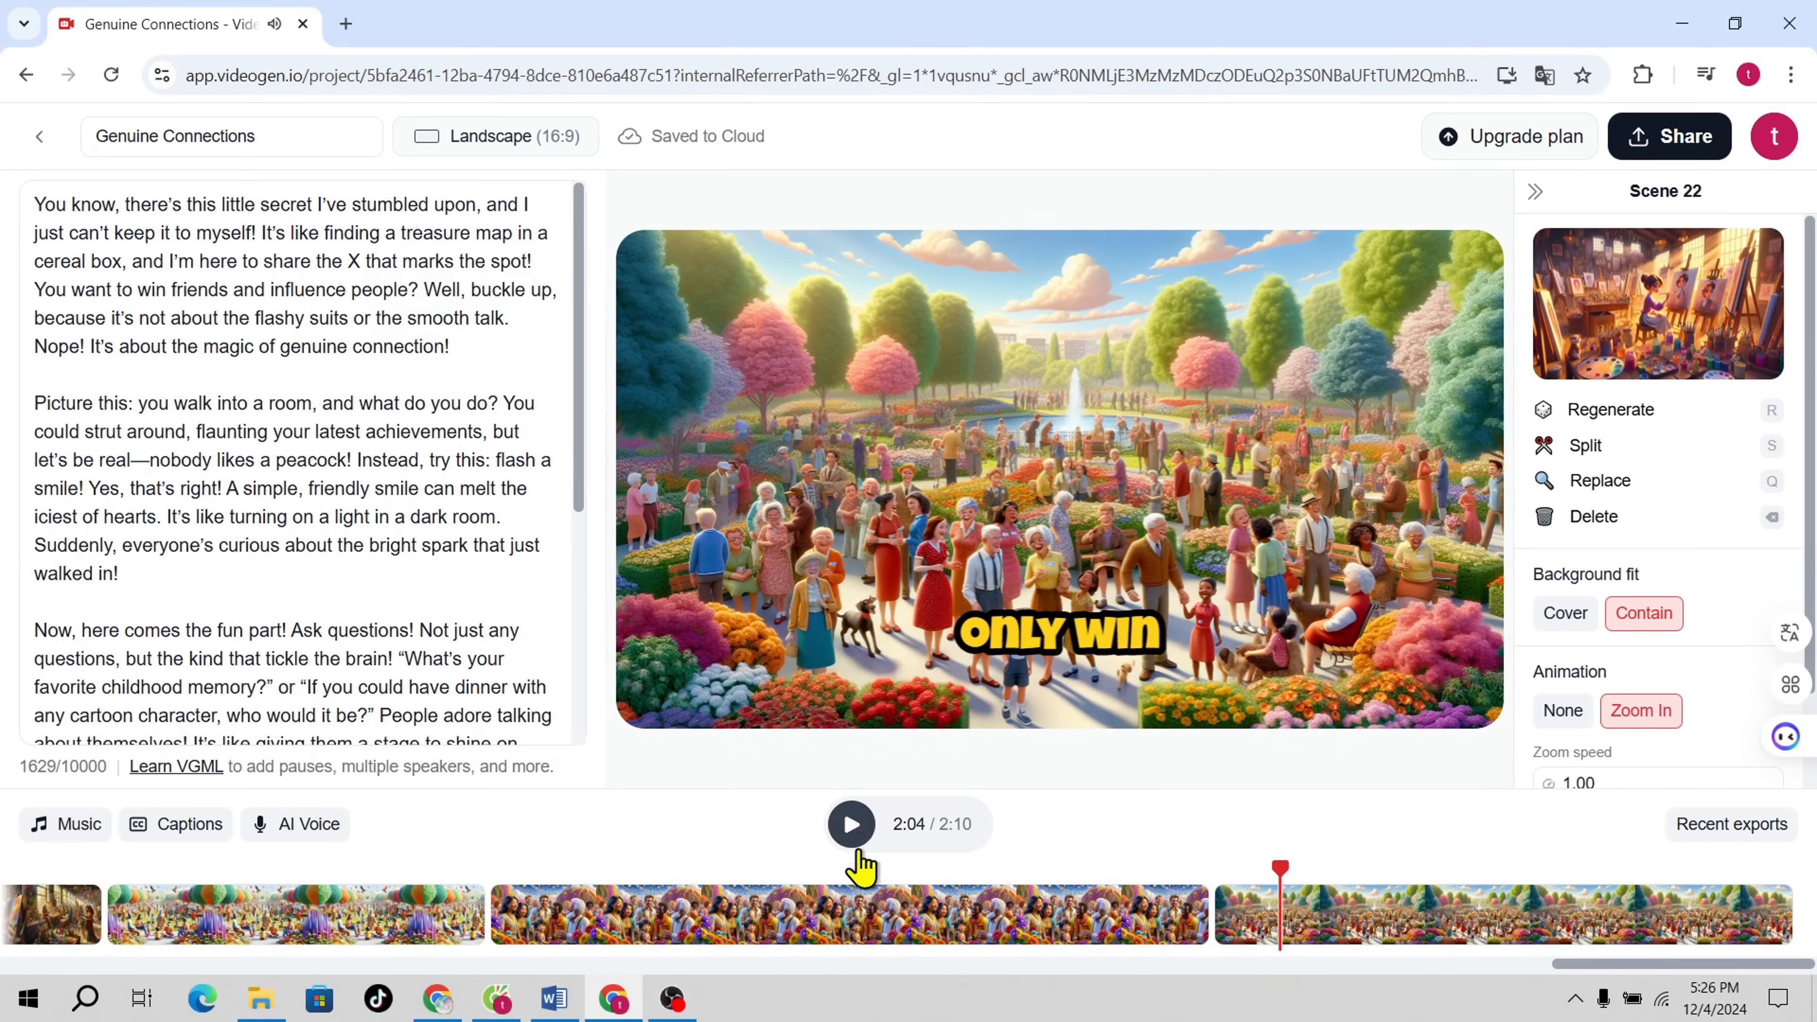
click(66, 824)
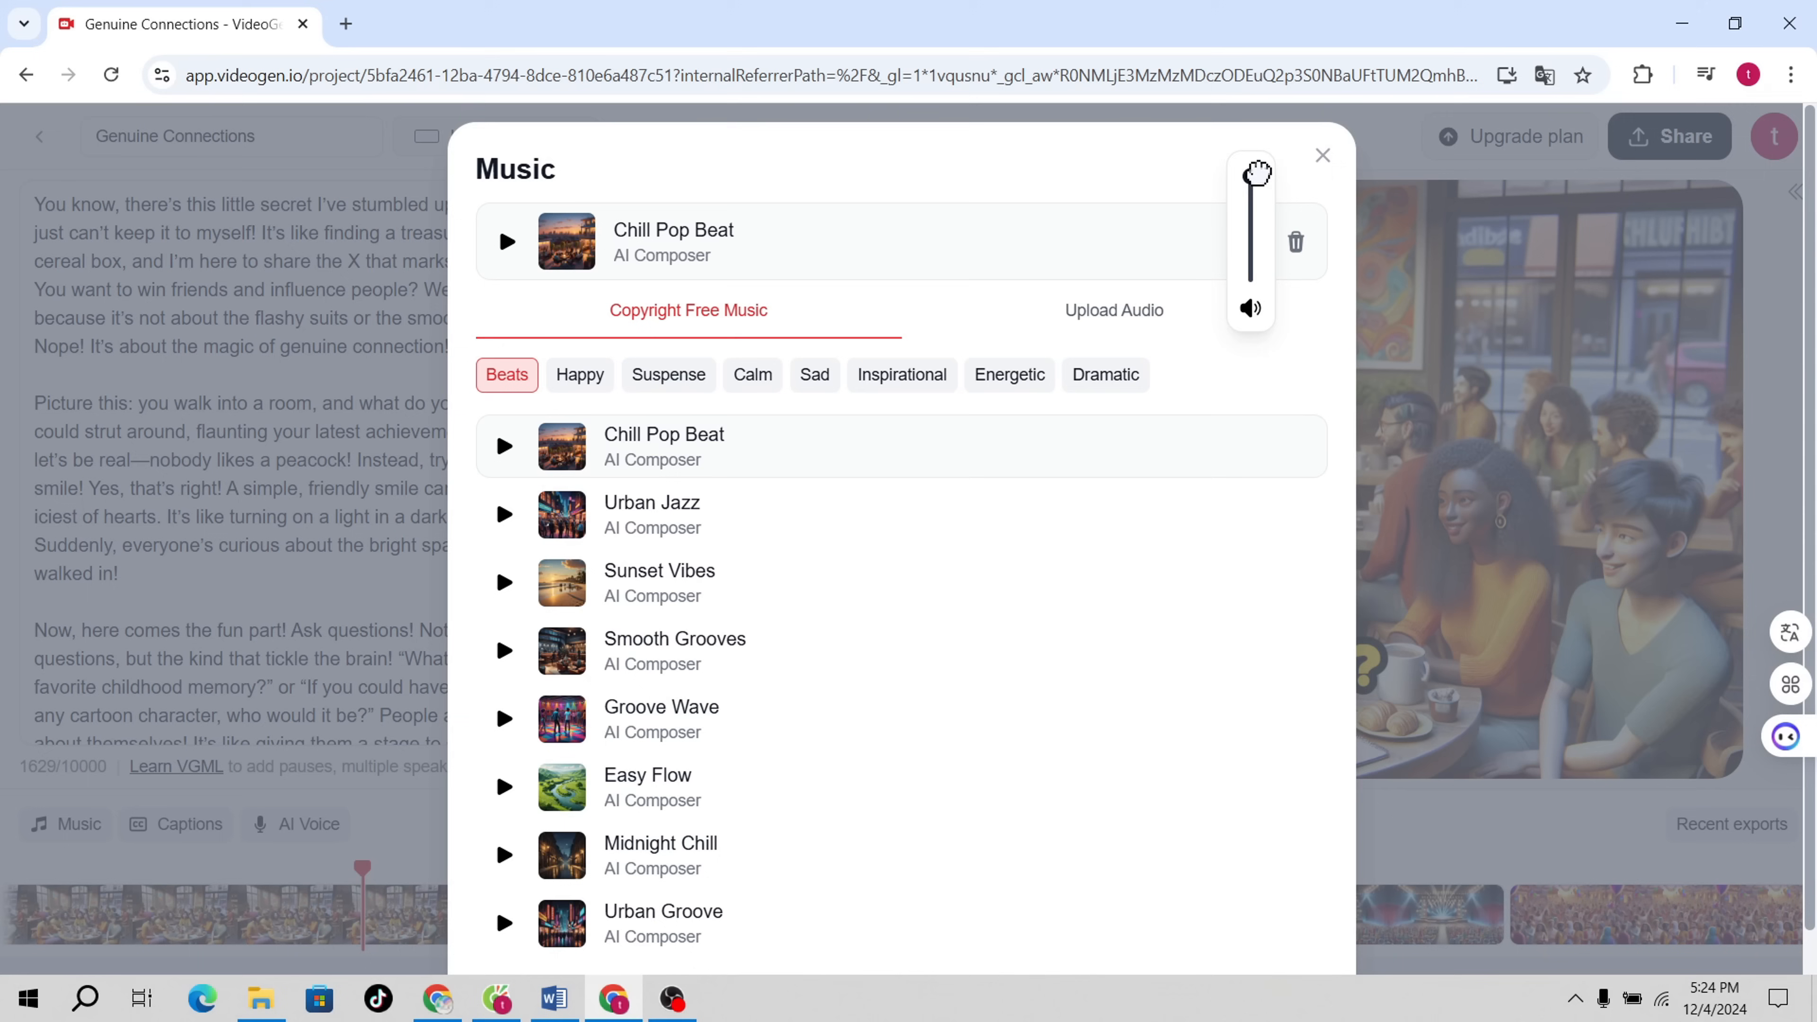
Step: Preview the video with Chill Pop Beat music and select Scene 19 in the timeline
click(1323, 155)
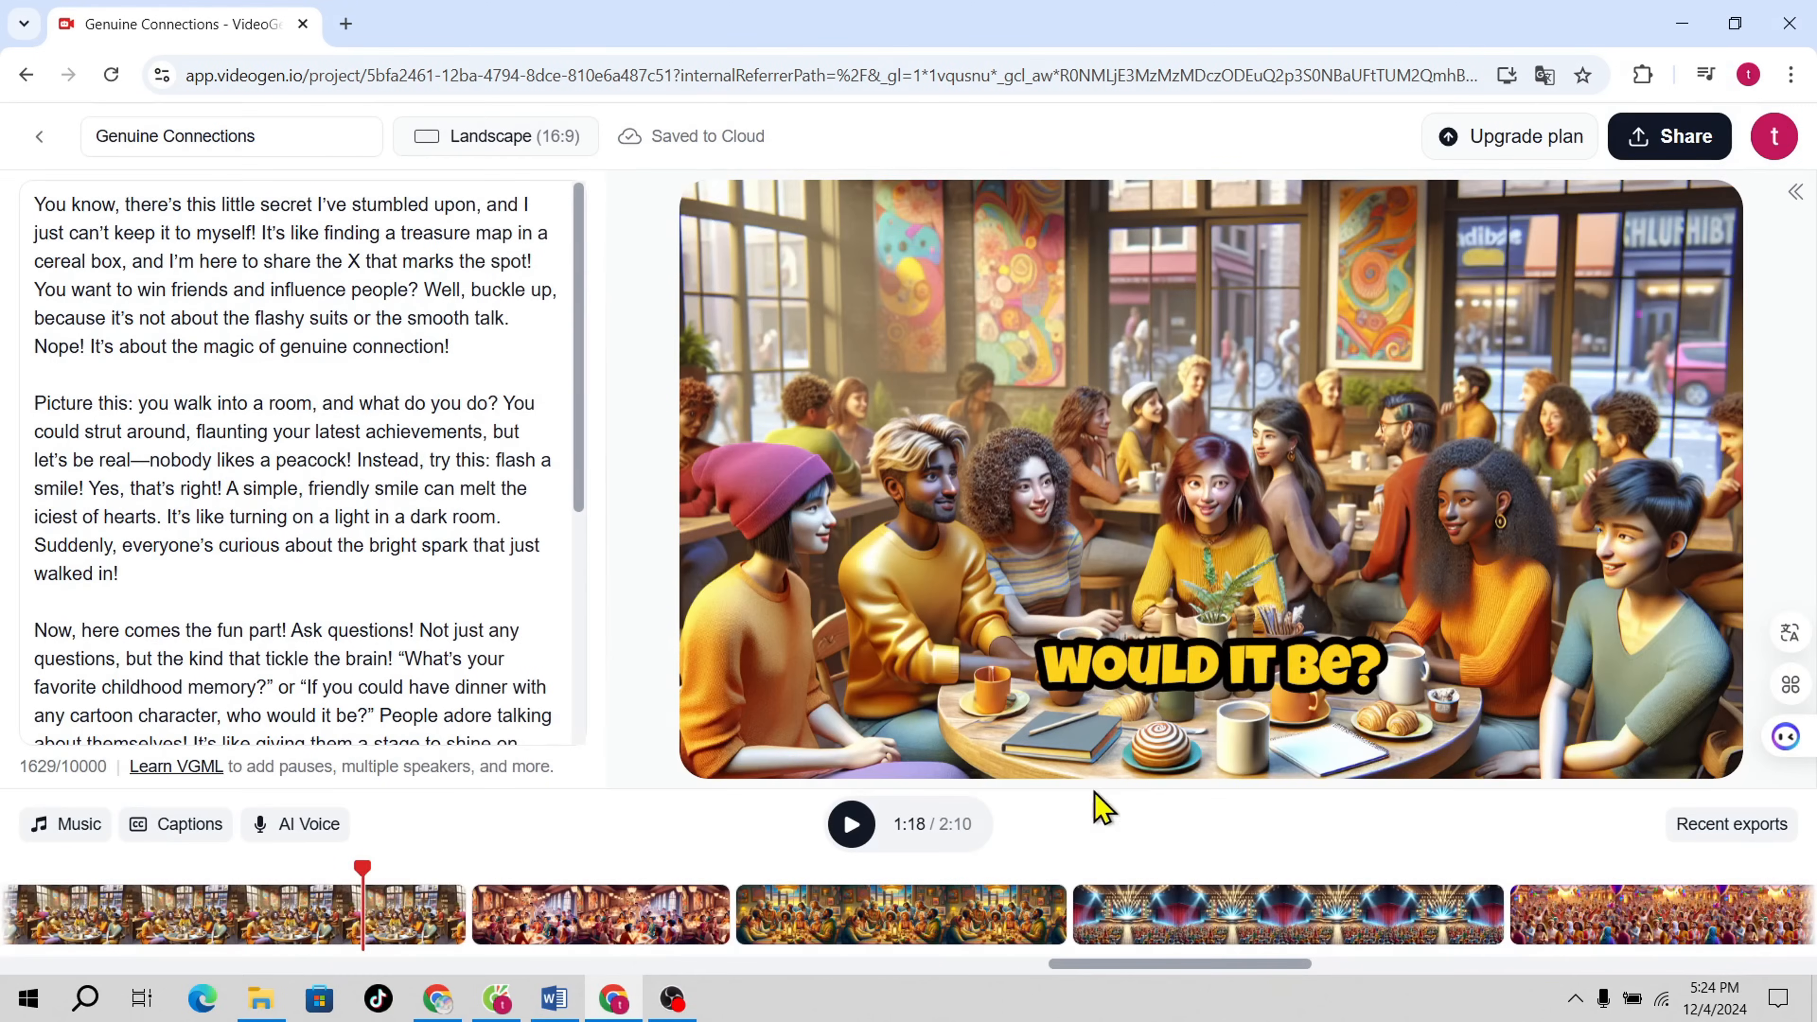
click(851, 824)
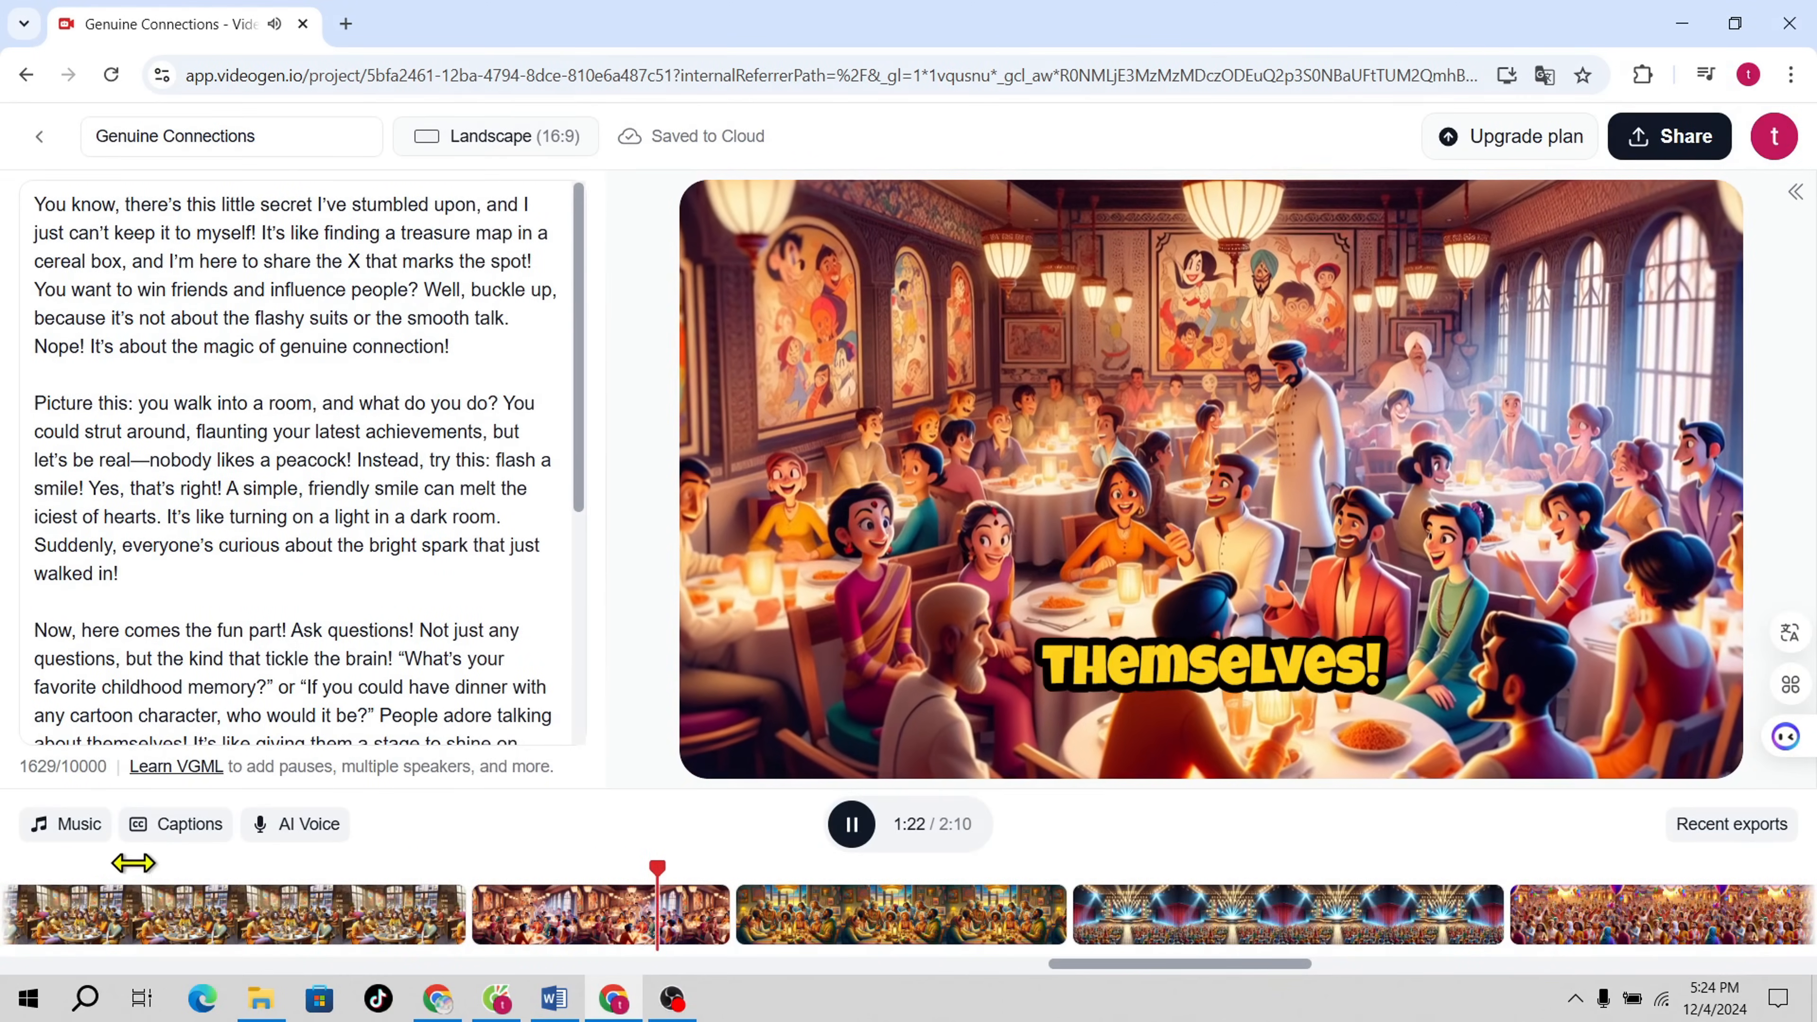
click(67, 824)
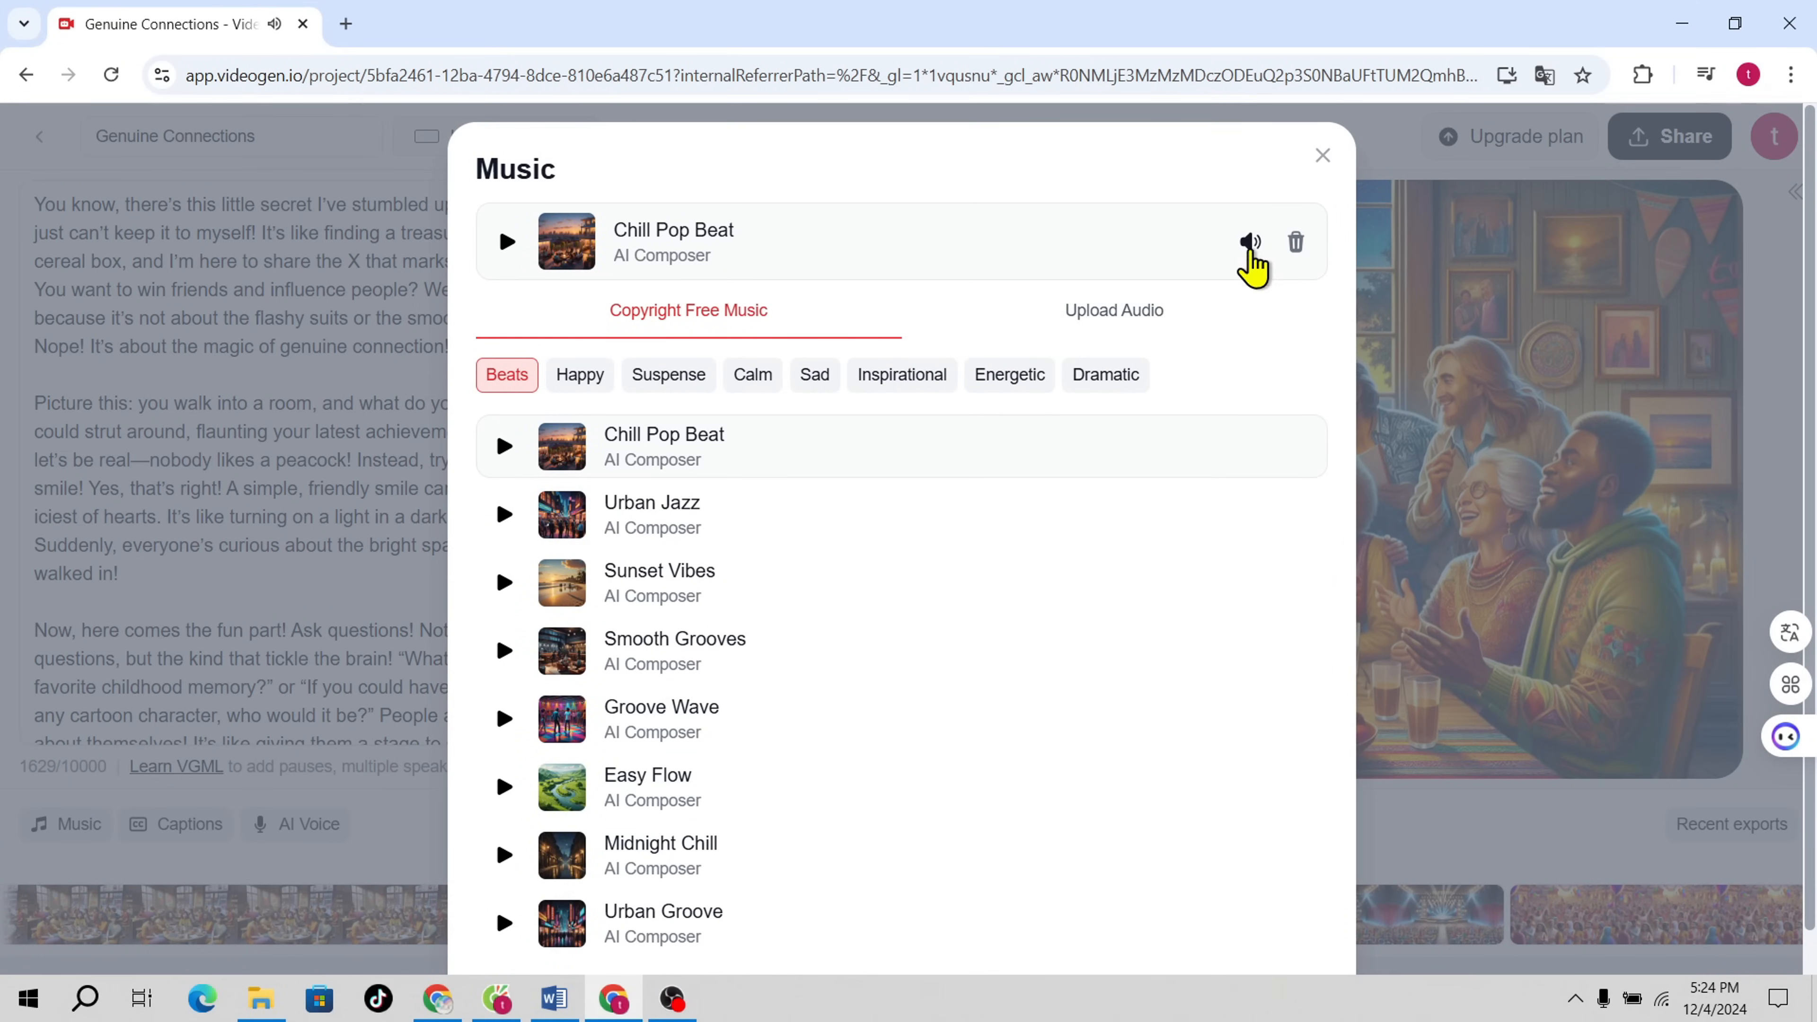
click(1321, 154)
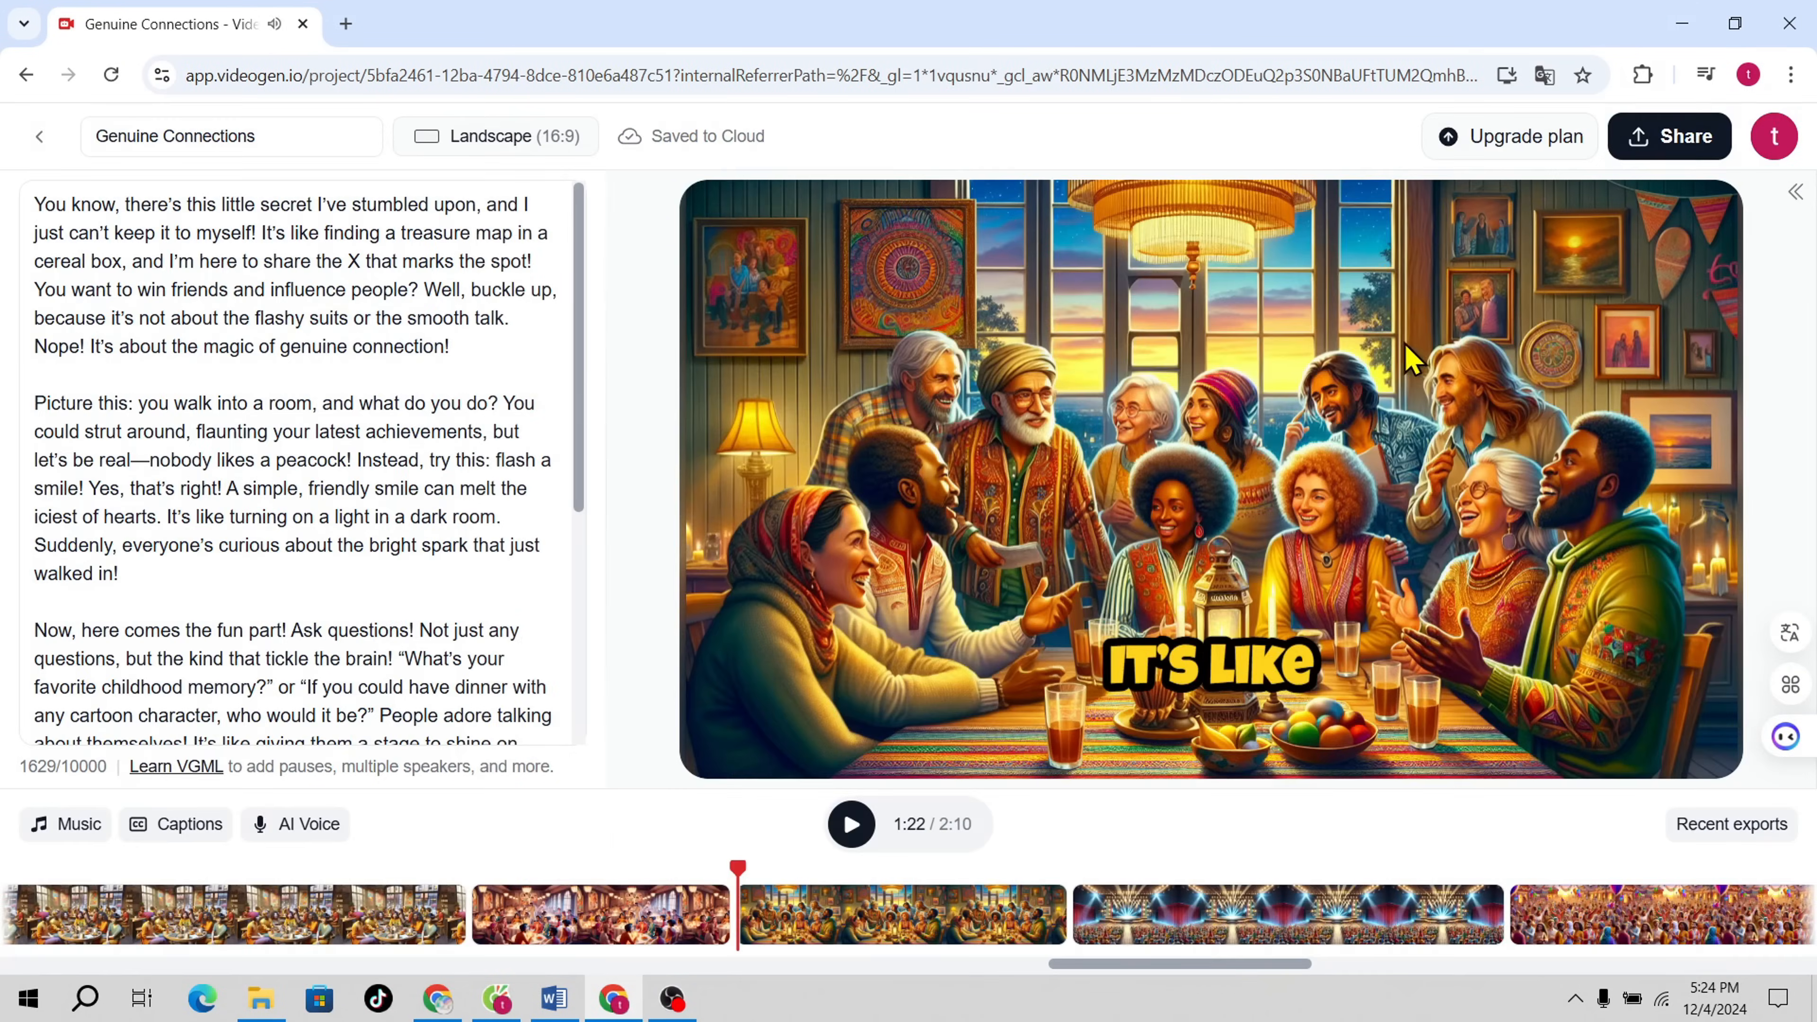
click(903, 915)
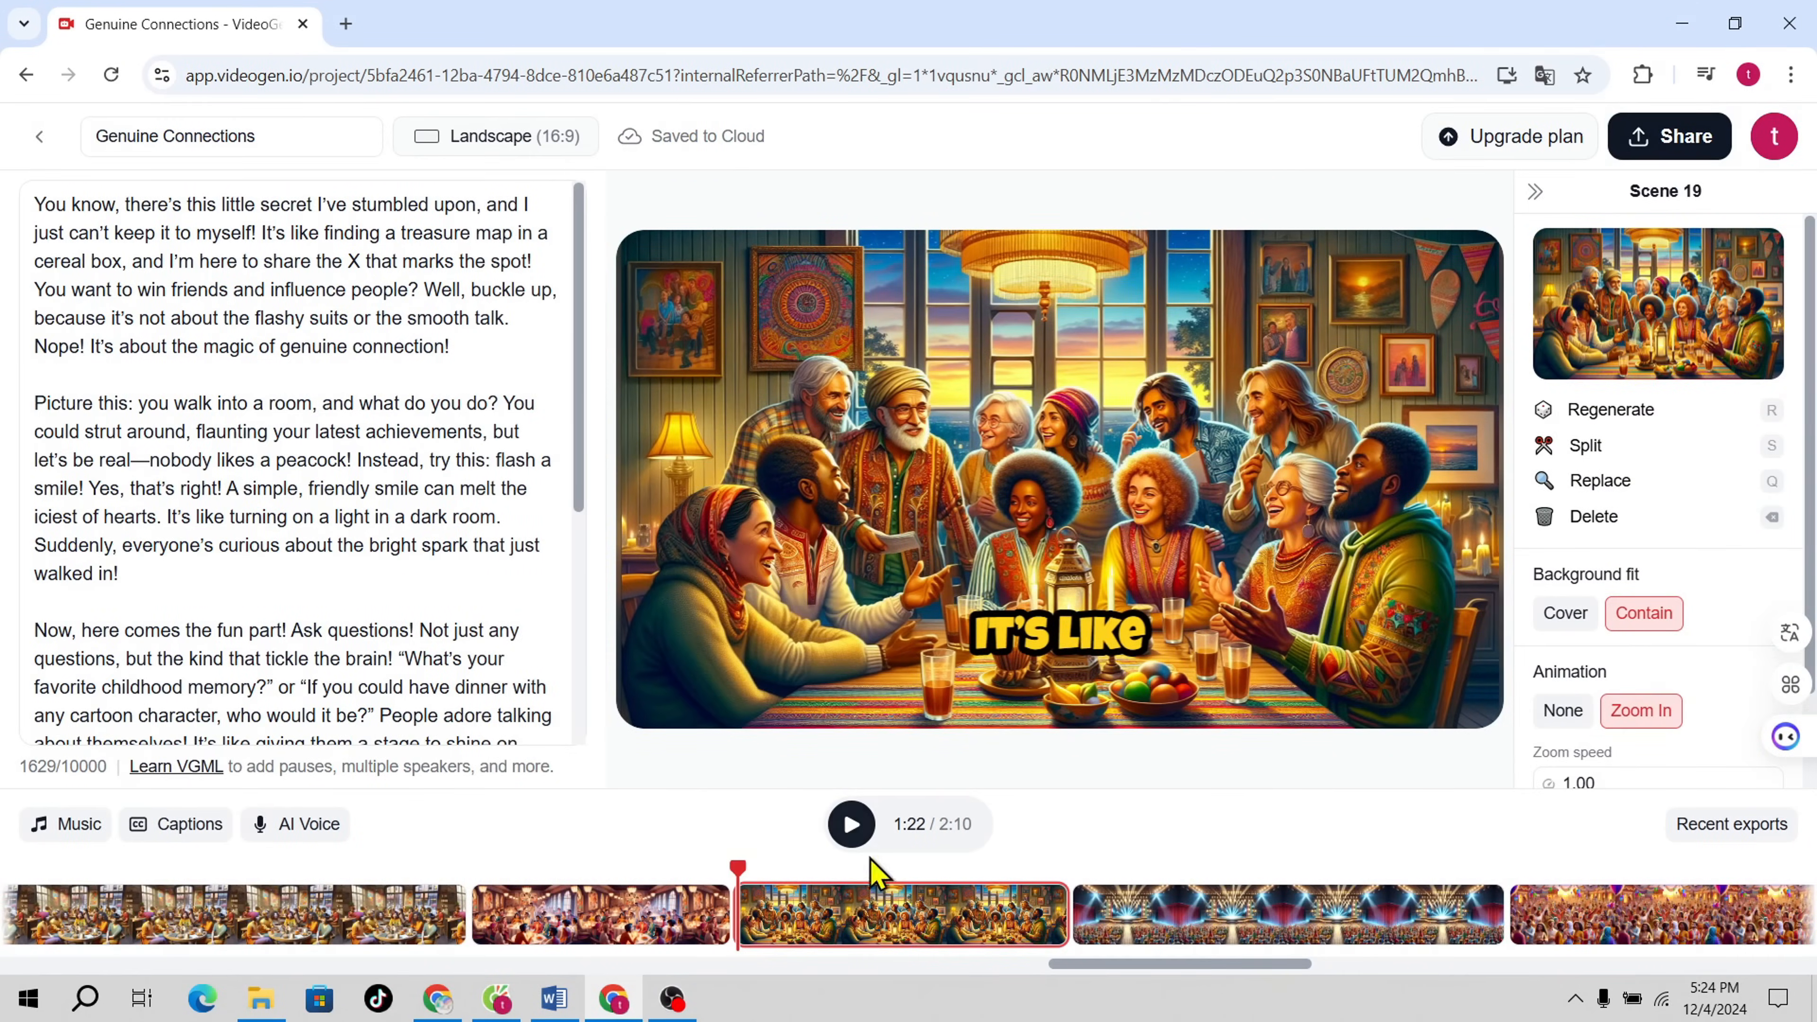
click(851, 825)
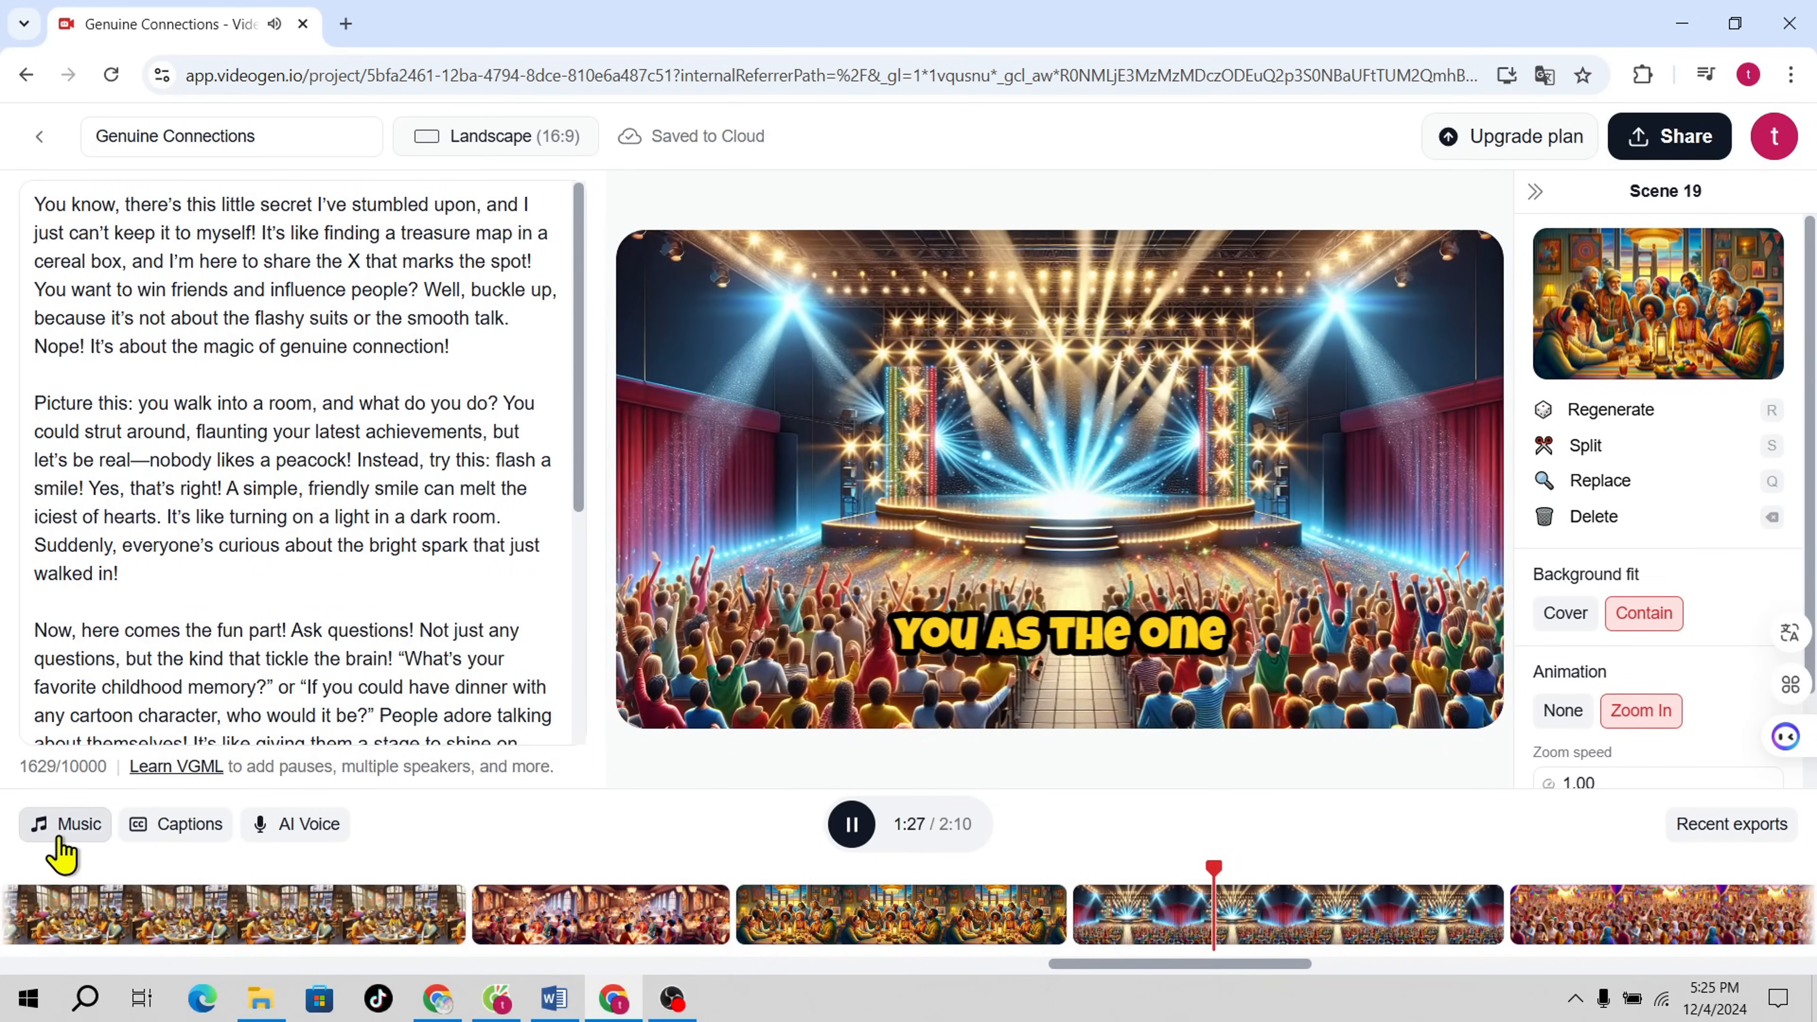
Step: Switch the background music to Urban Jazz and play the video to hear it
click(65, 824)
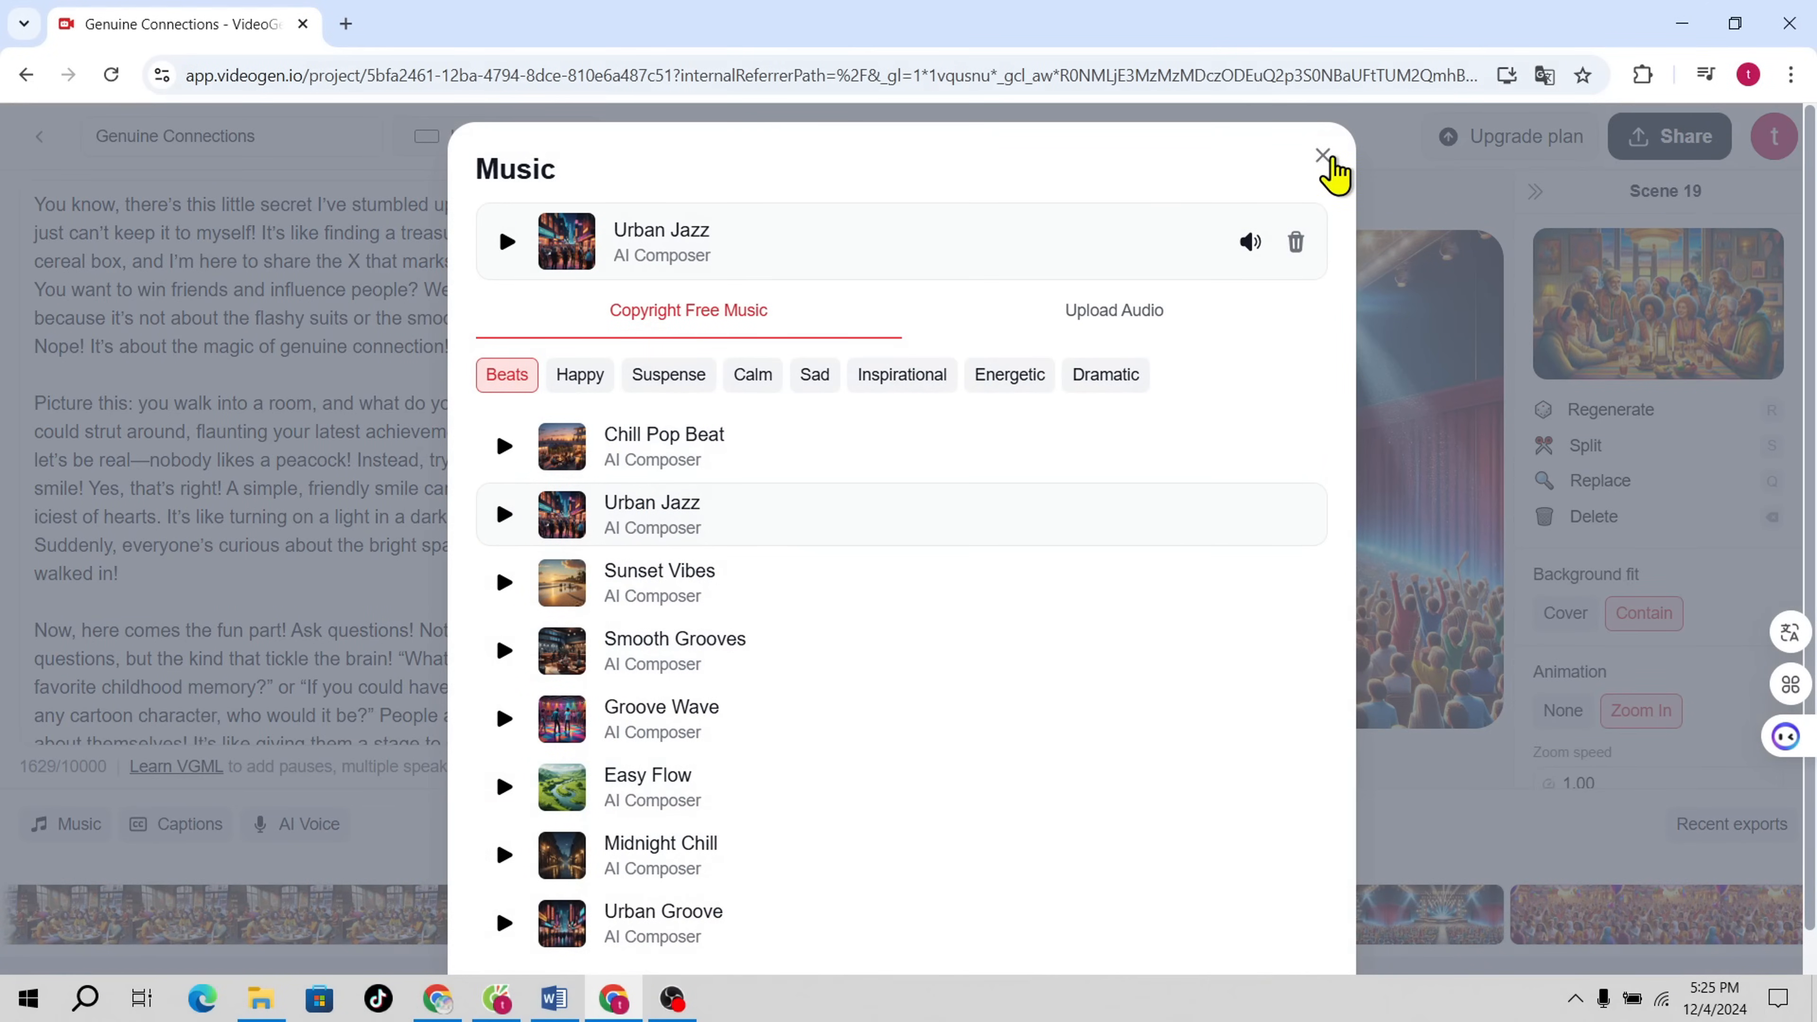
click(1323, 154)
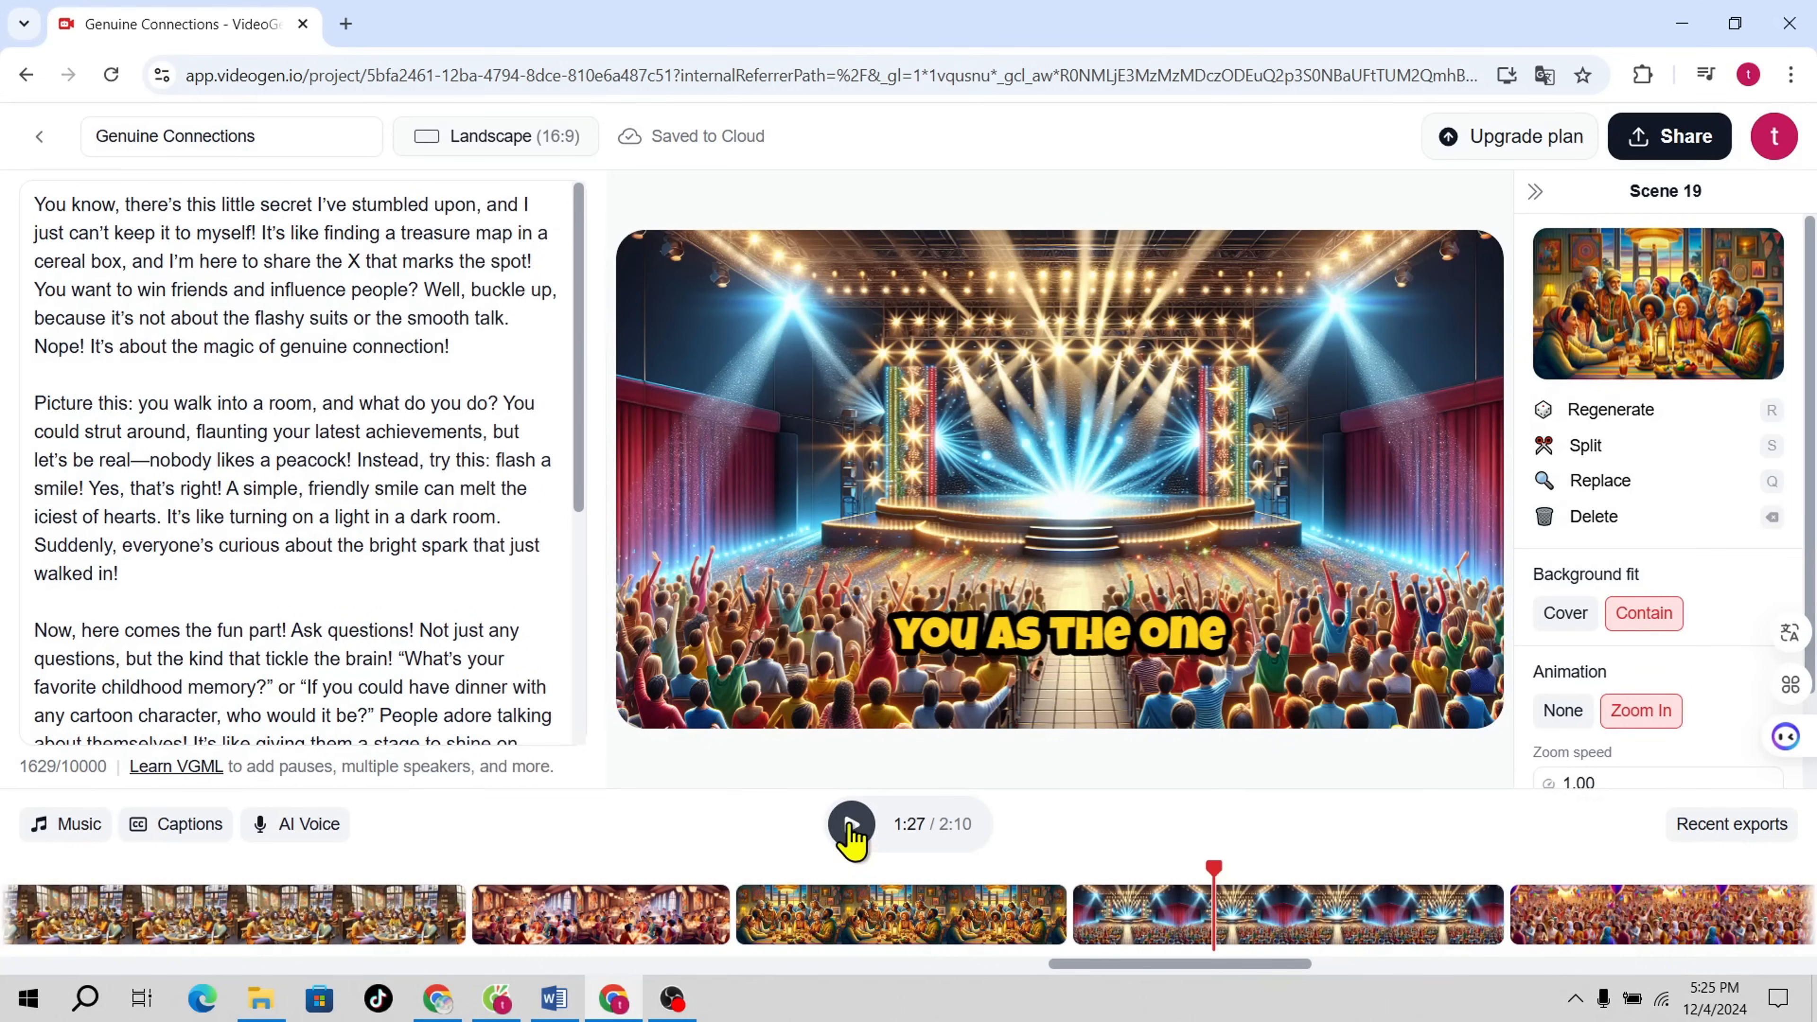
click(852, 825)
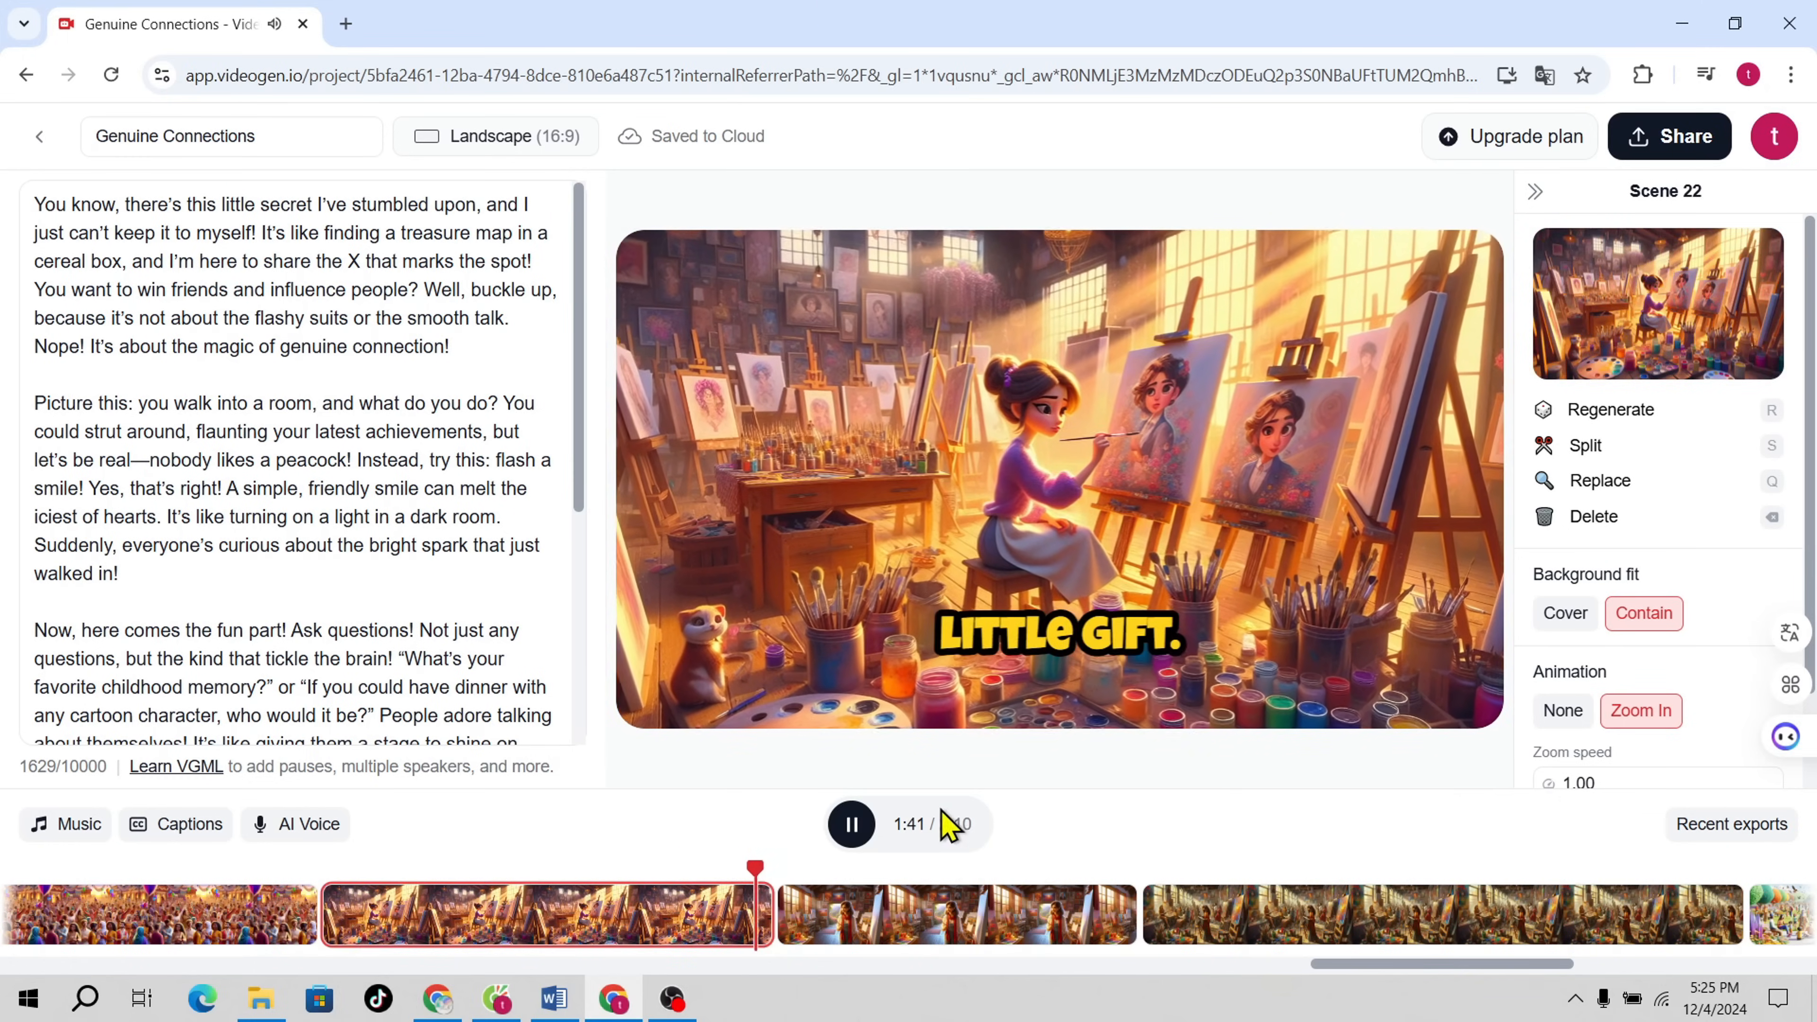
click(67, 824)
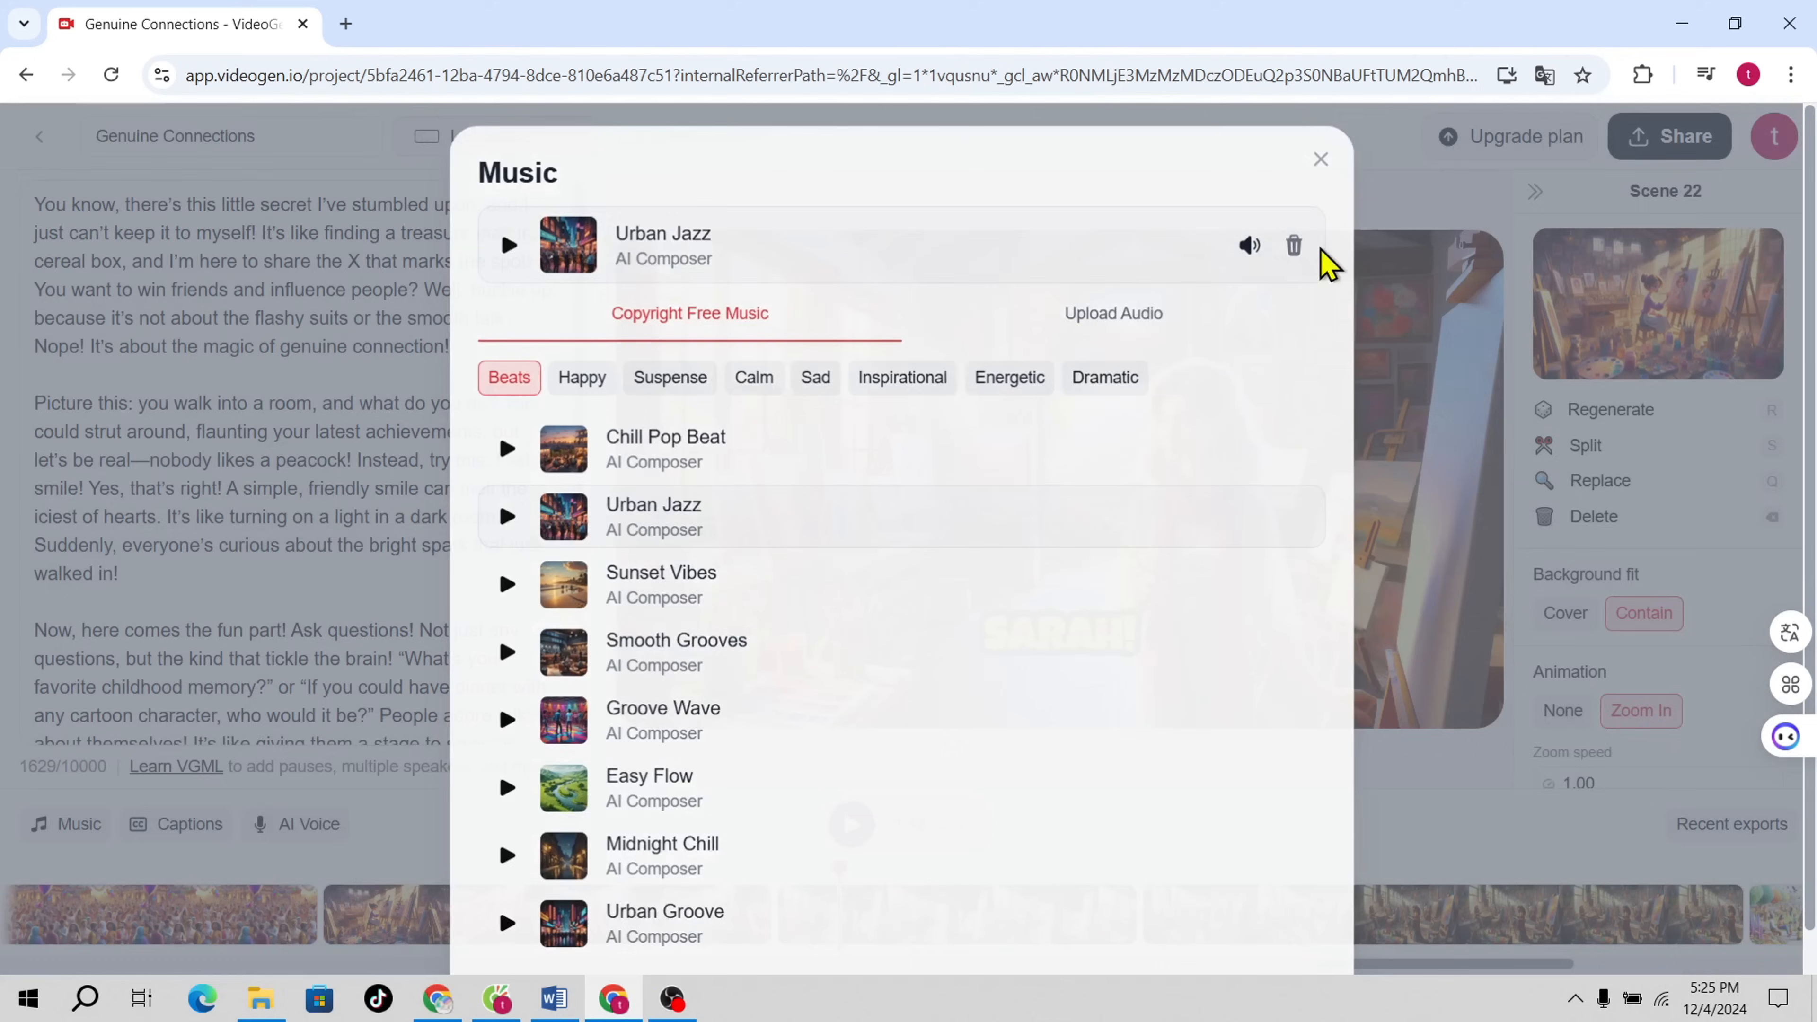
Step: Close the music options, keeping Urban Jazz as the 'Genuine Connections' soundtrack
click(1319, 159)
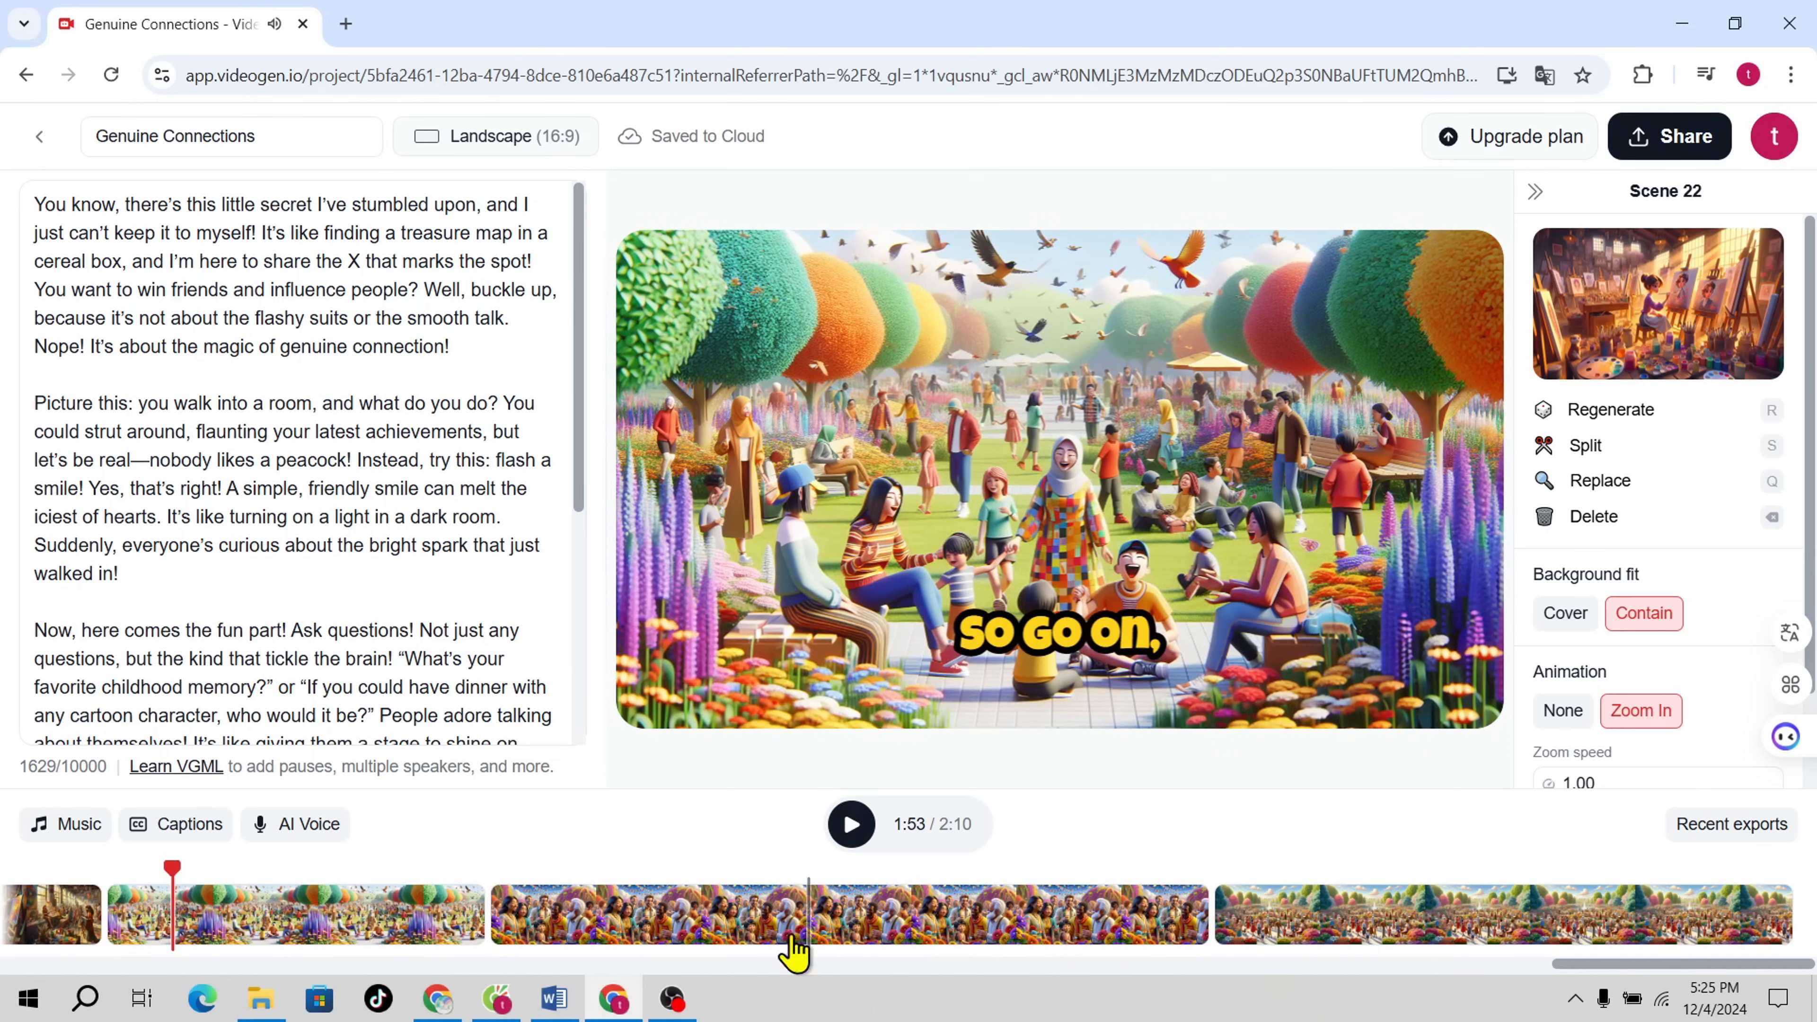
mouse_move(615, 997)
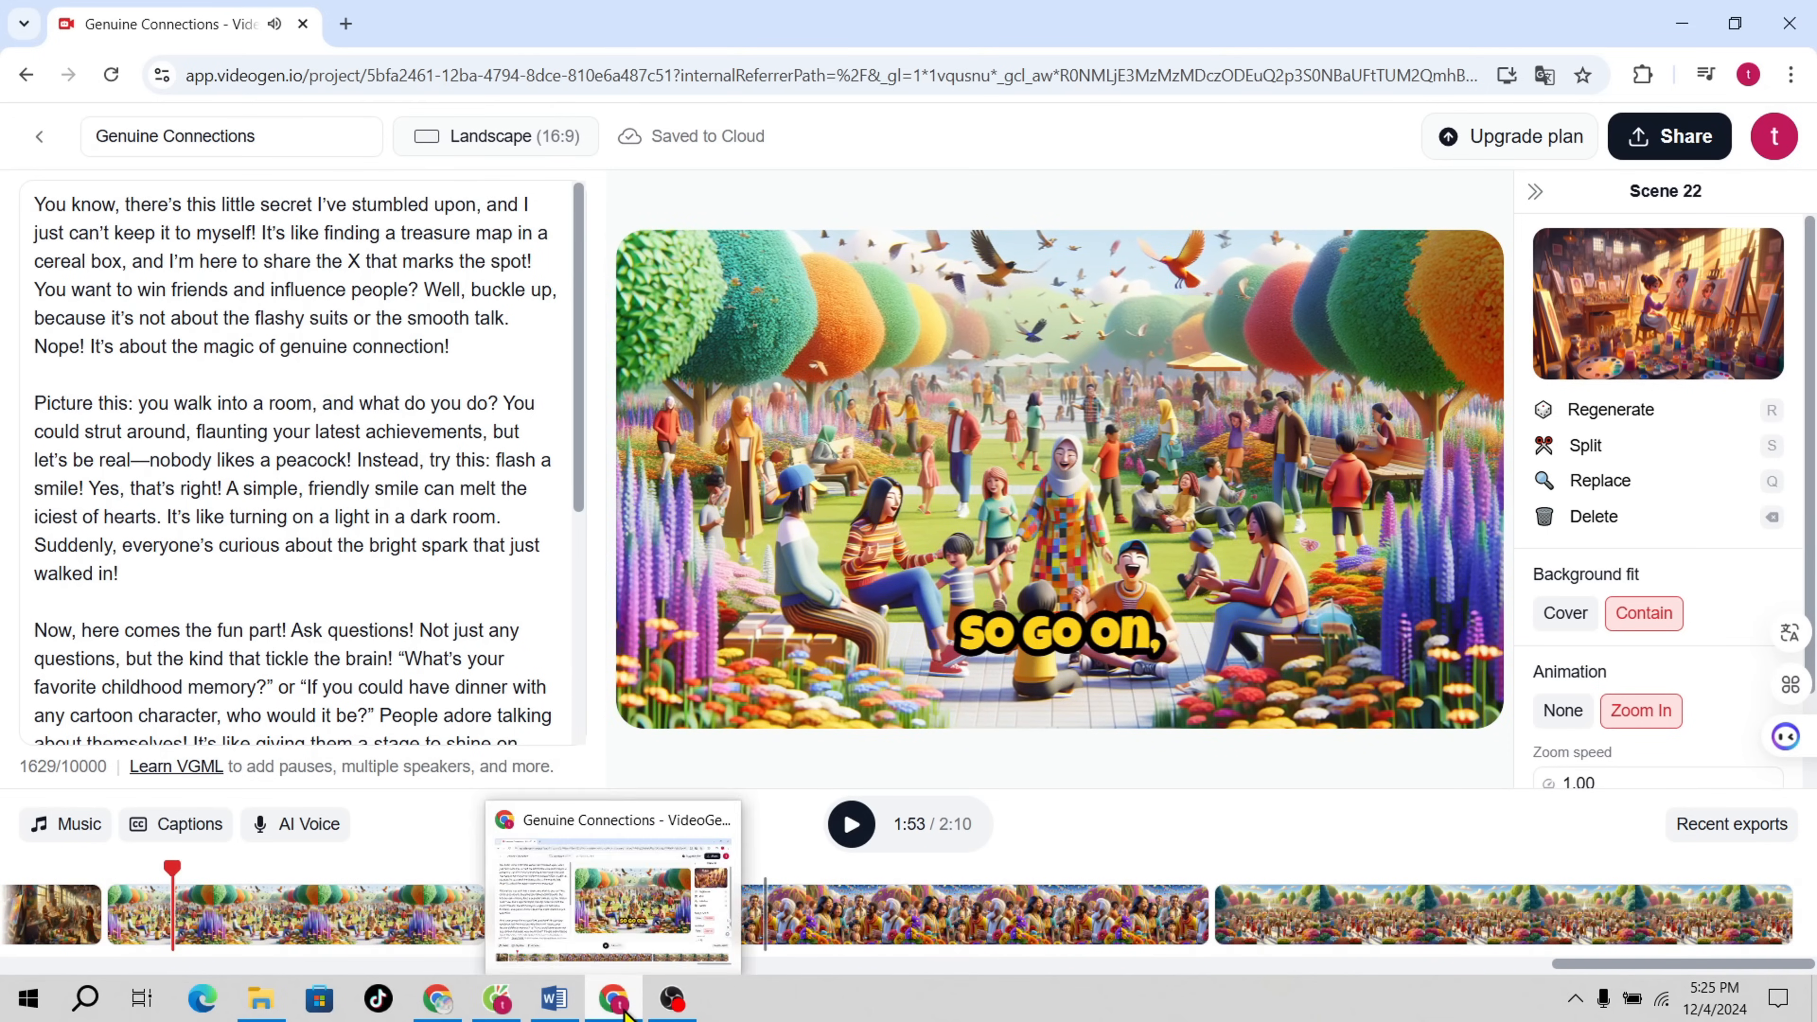